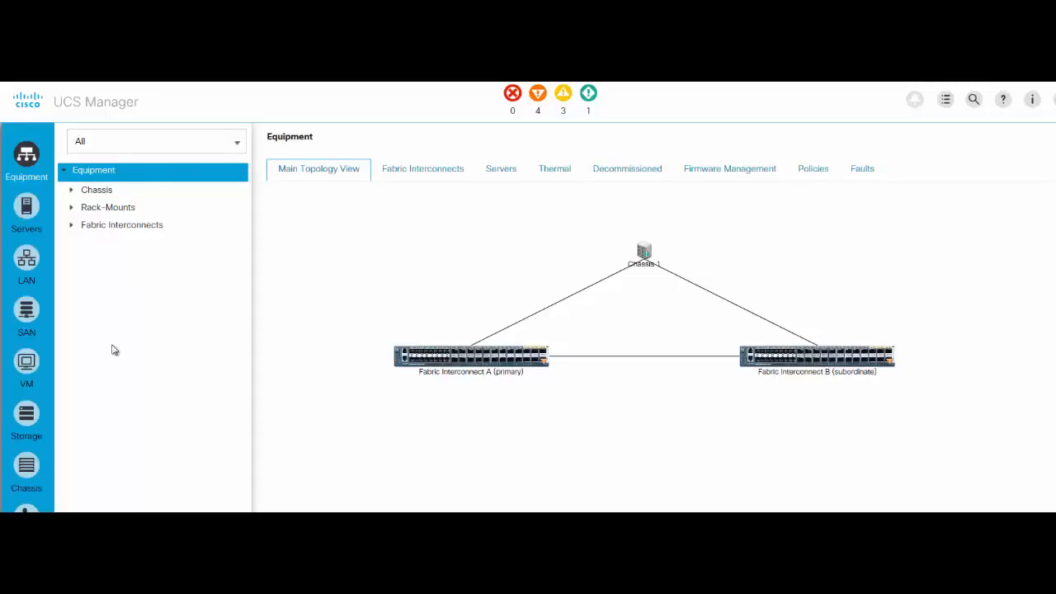
mouse_move(26, 317)
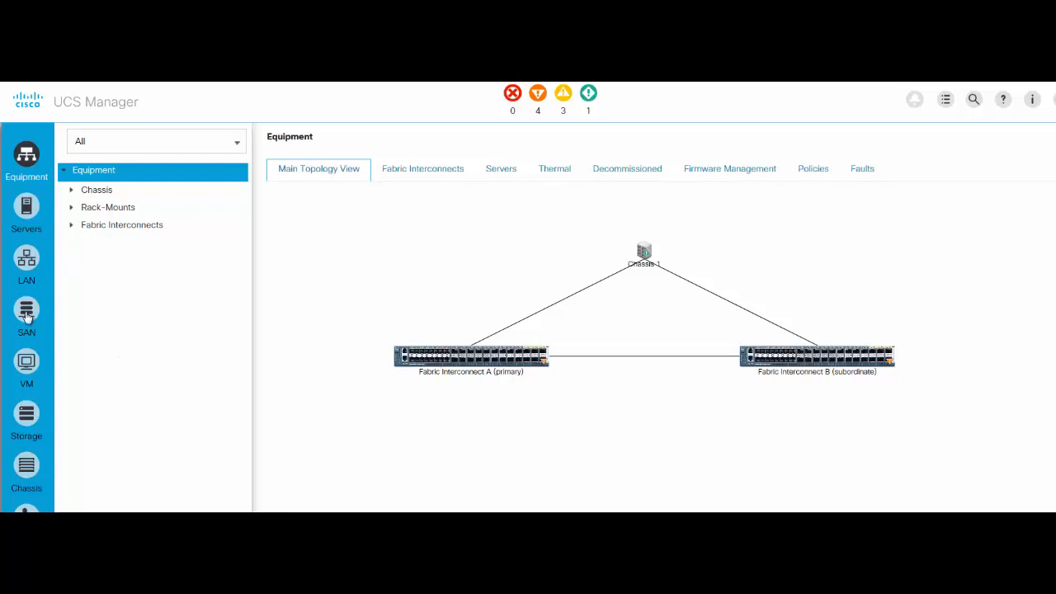
- Switch UCS Manager to the SAN area listing uplink ports and port channels
click(27, 310)
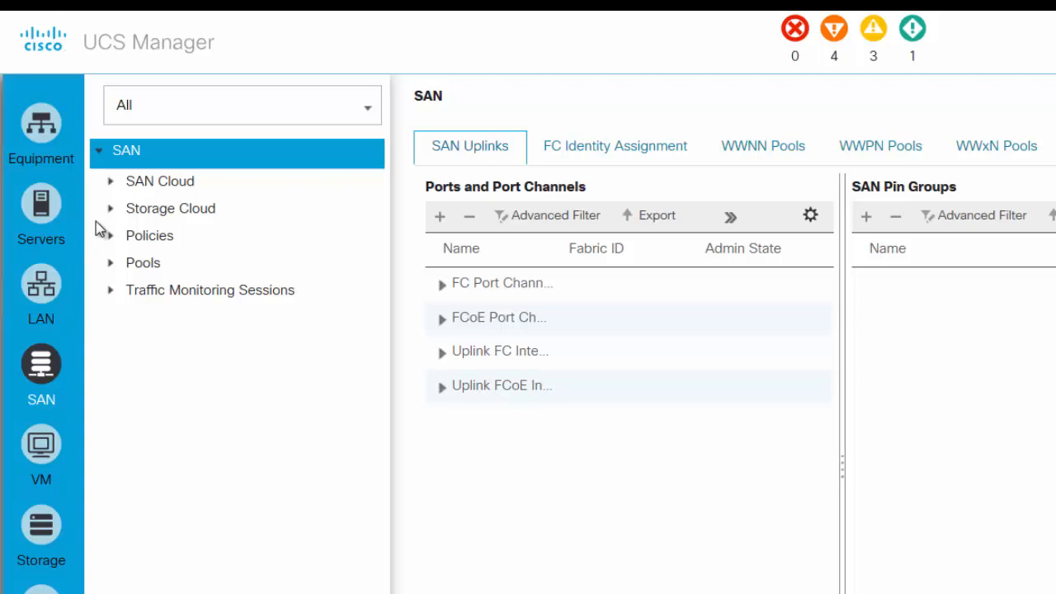
- Show Fabric A's FCoE Port-Channel 11 as up with member interfaces 1/35 and 1/36
click(109, 179)
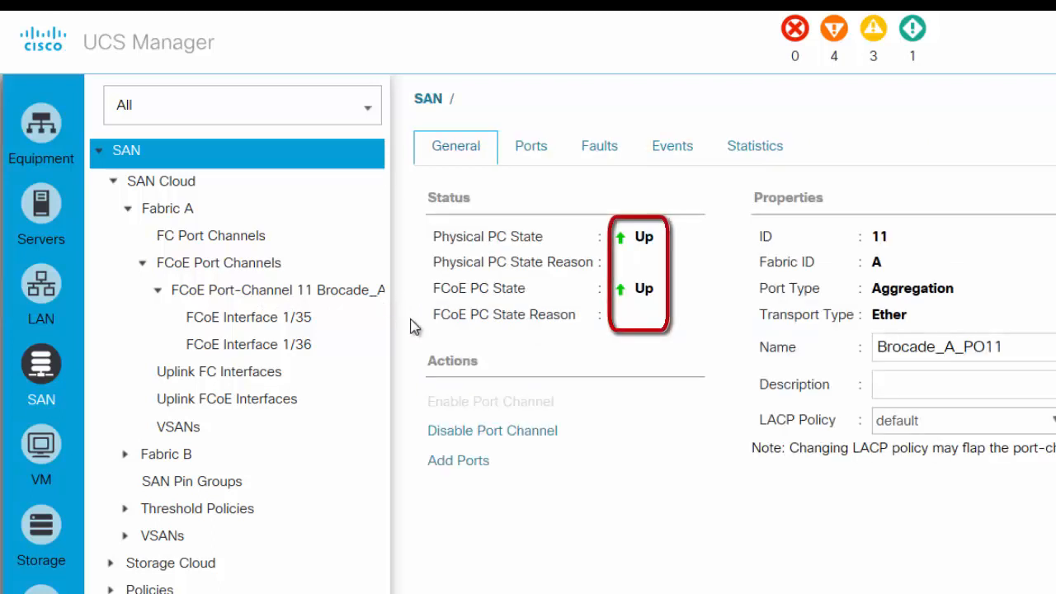
mouse_move(515, 293)
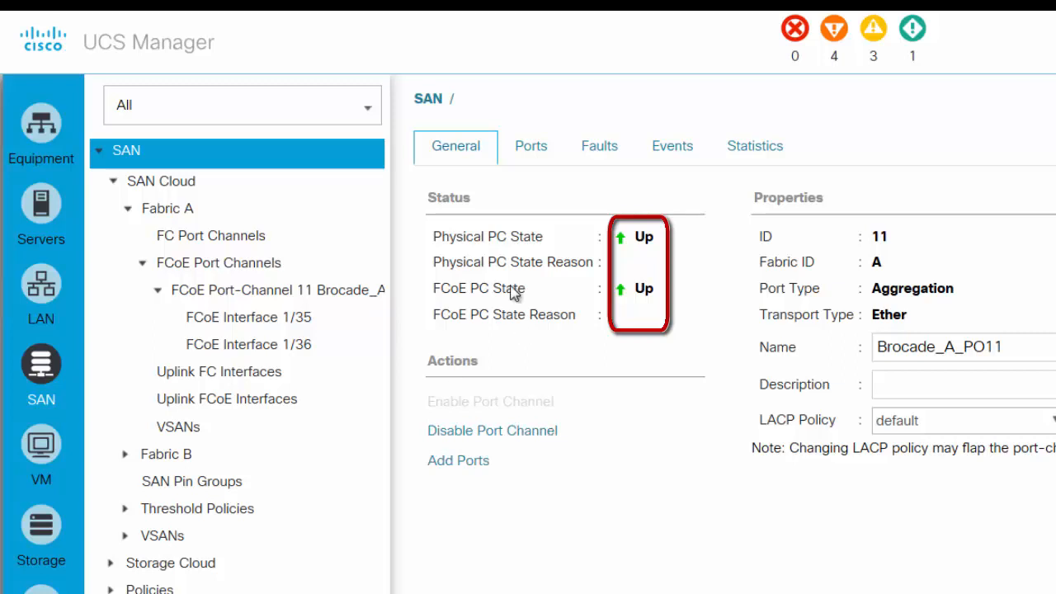
click(529, 145)
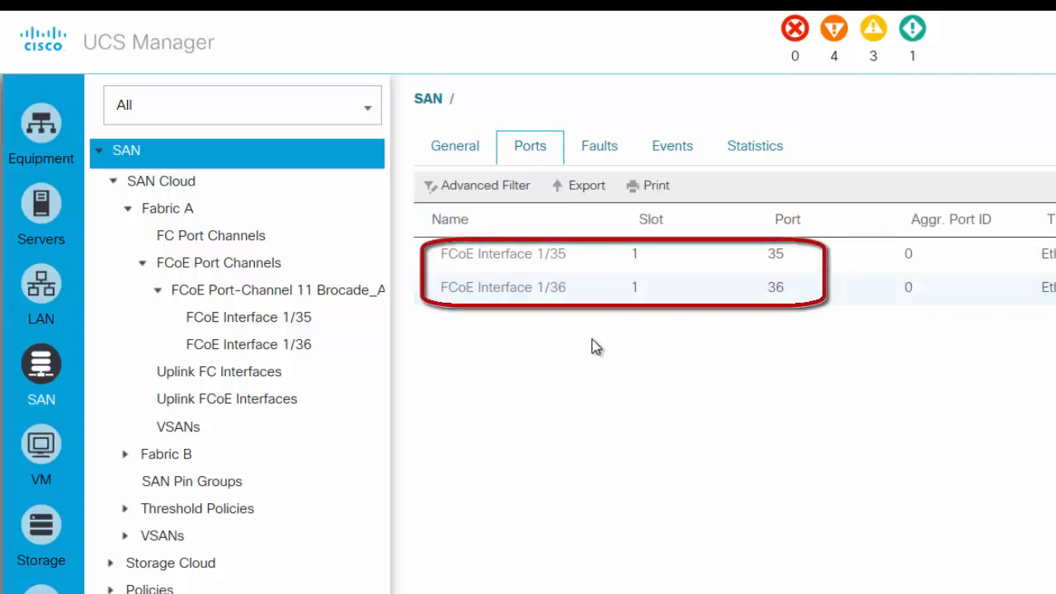
mouse_move(265, 485)
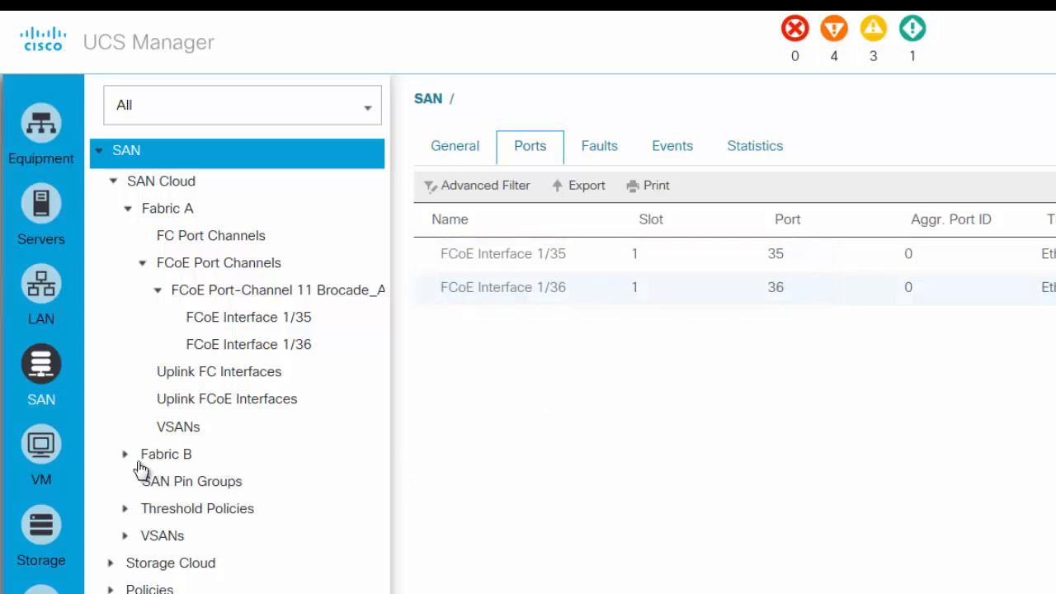
- Show Fabric B's FCoE Port-Channel 22 with member interfaces 1/35 and 1/36
click(126, 454)
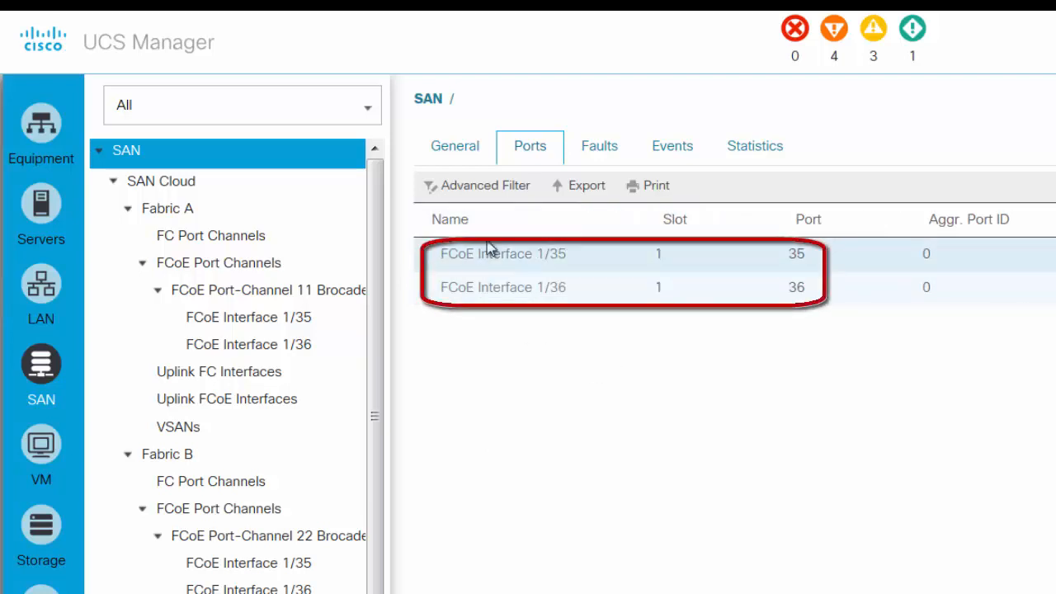
click(456, 146)
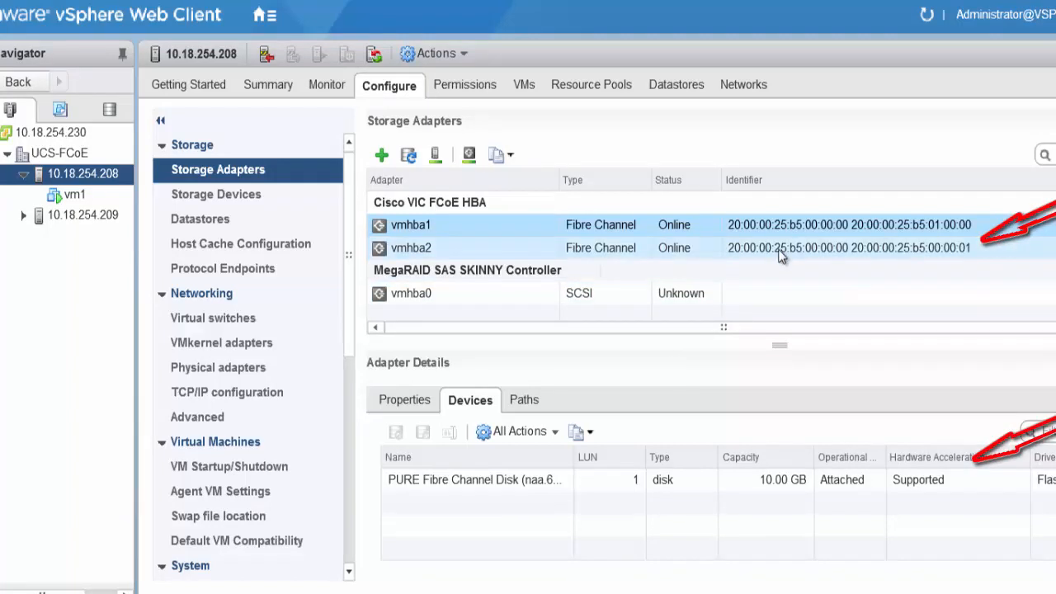
- Review FCoE adapter vmhba2, the PURE Fibre Channel disk, and the 9.75 GB PURE1 datastore
click(411, 247)
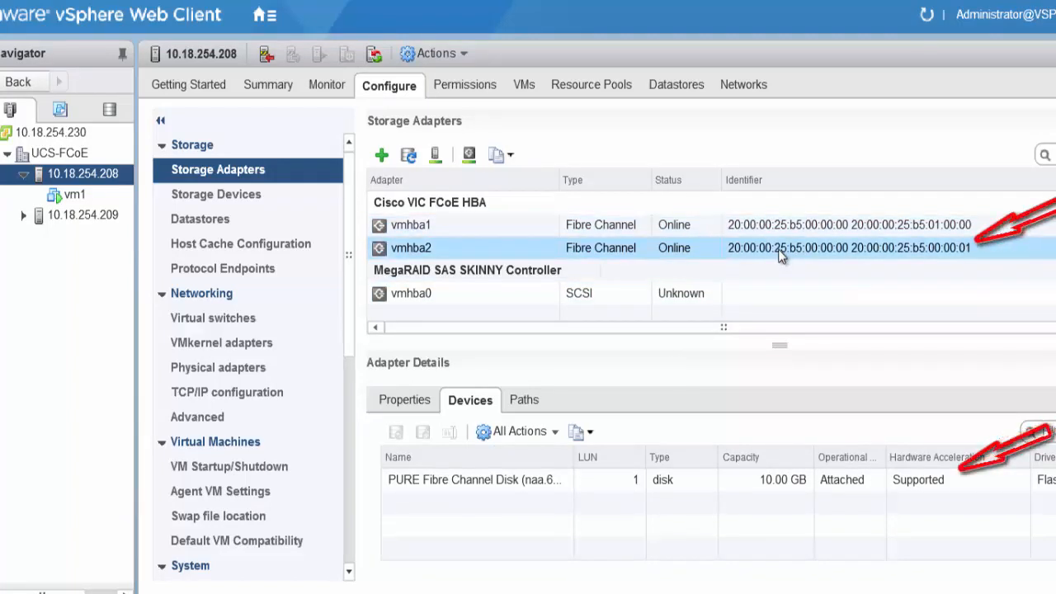
mouse_move(531, 261)
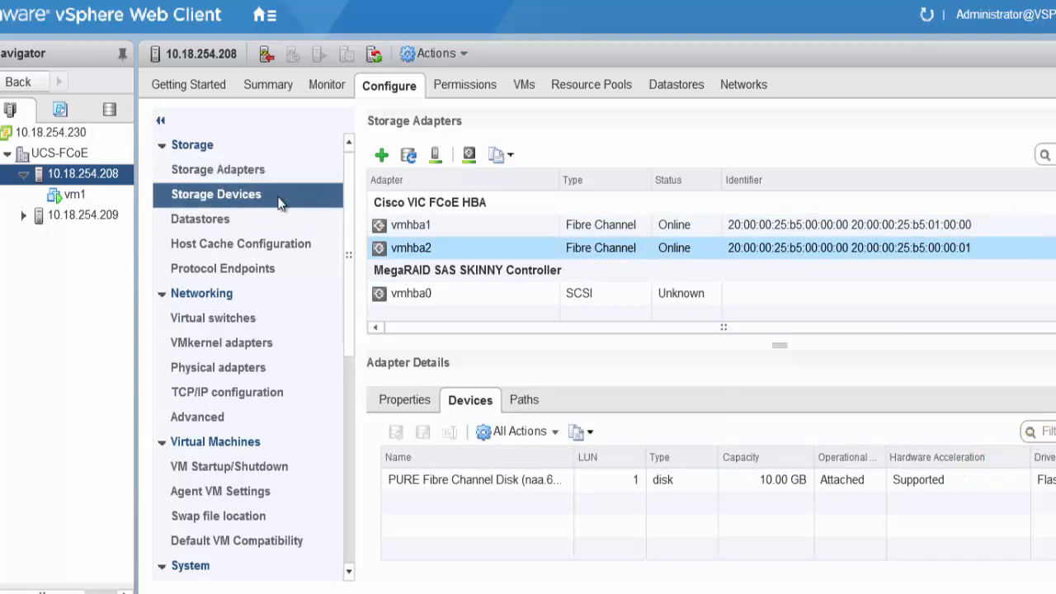
click(216, 194)
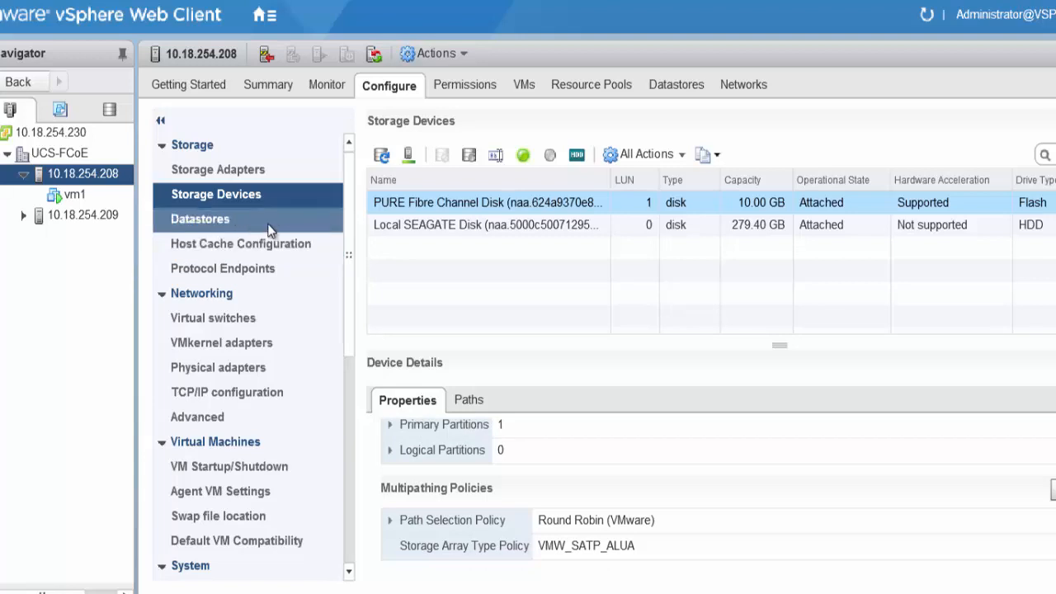
click(200, 217)
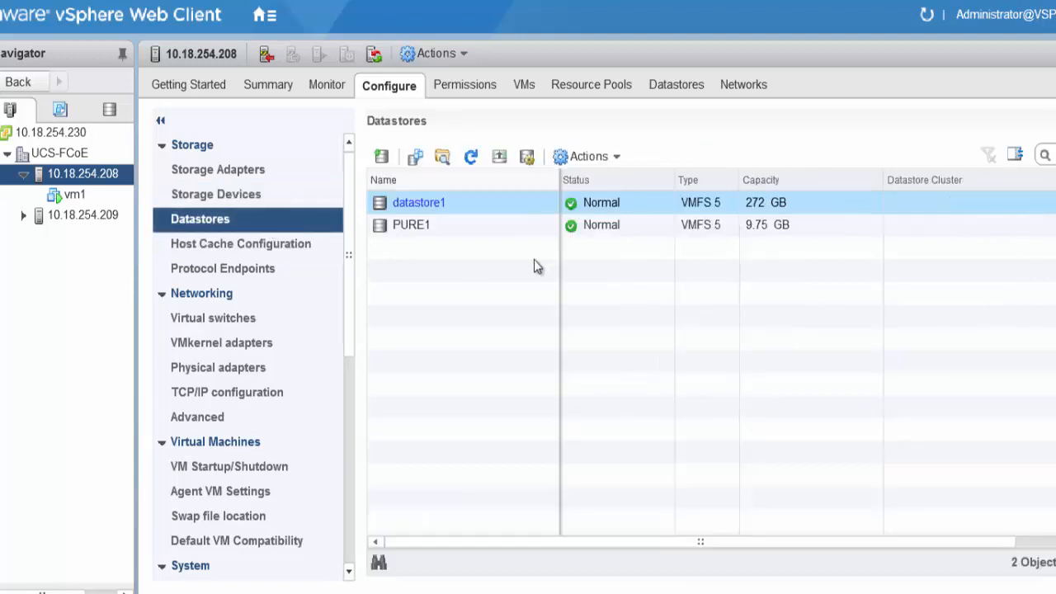
click(413, 225)
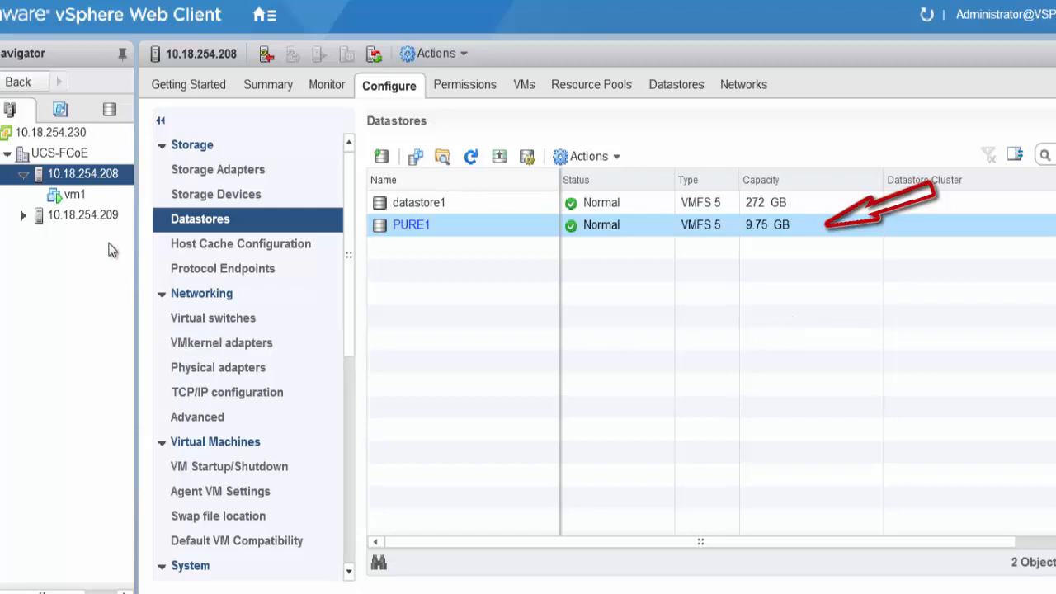
- Show vm1's hardware with its 2 GB thick-provisioned second disk on PURE1
click(73, 195)
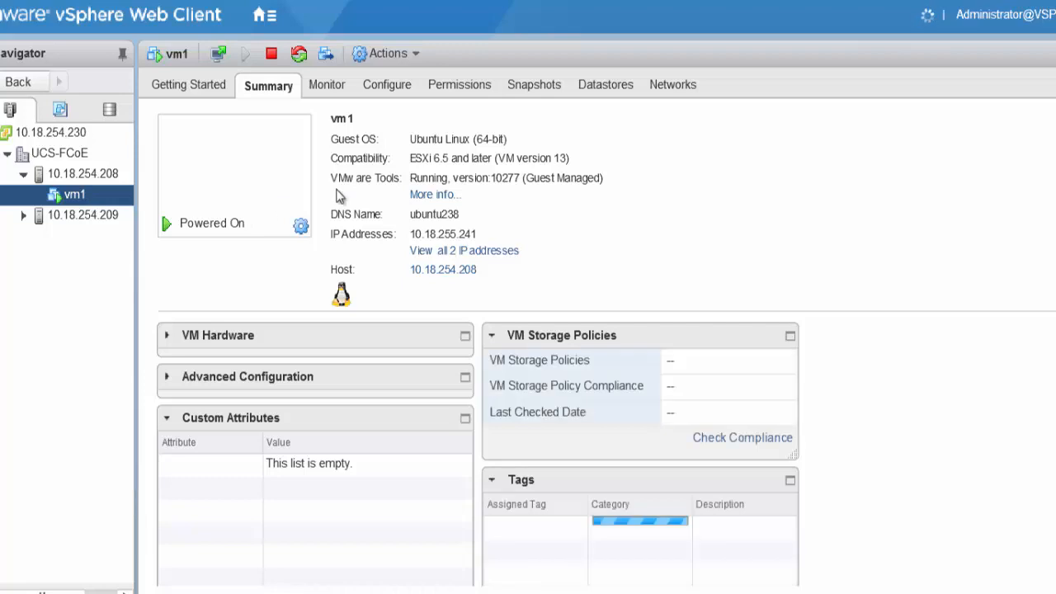
click(386, 85)
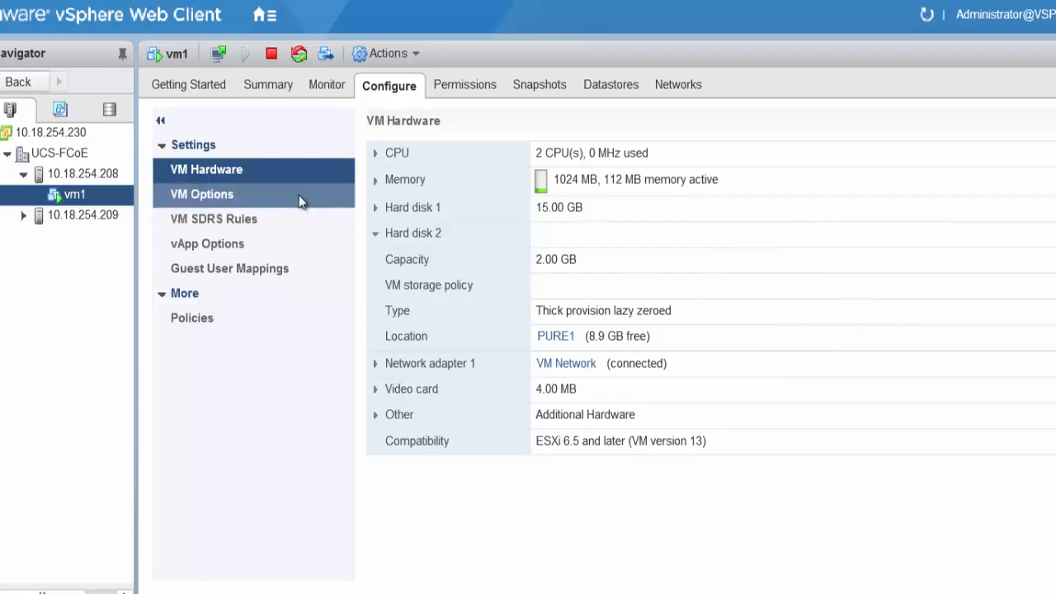
click(267, 84)
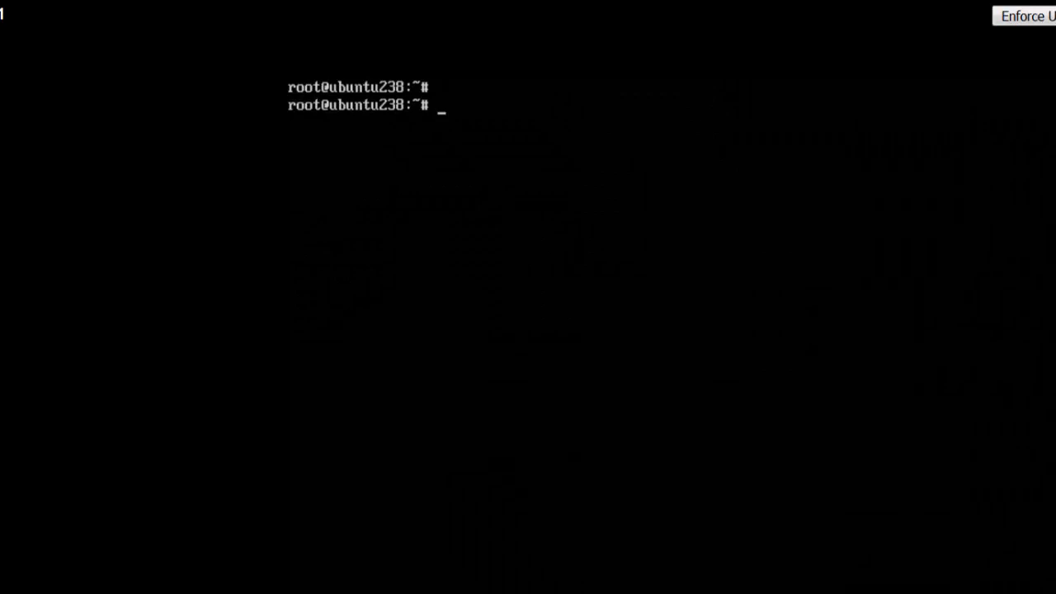
- Run lsblk to show the 2G sdb disk, then start ./run_medusa.sh I/O tests
text(lsblk)
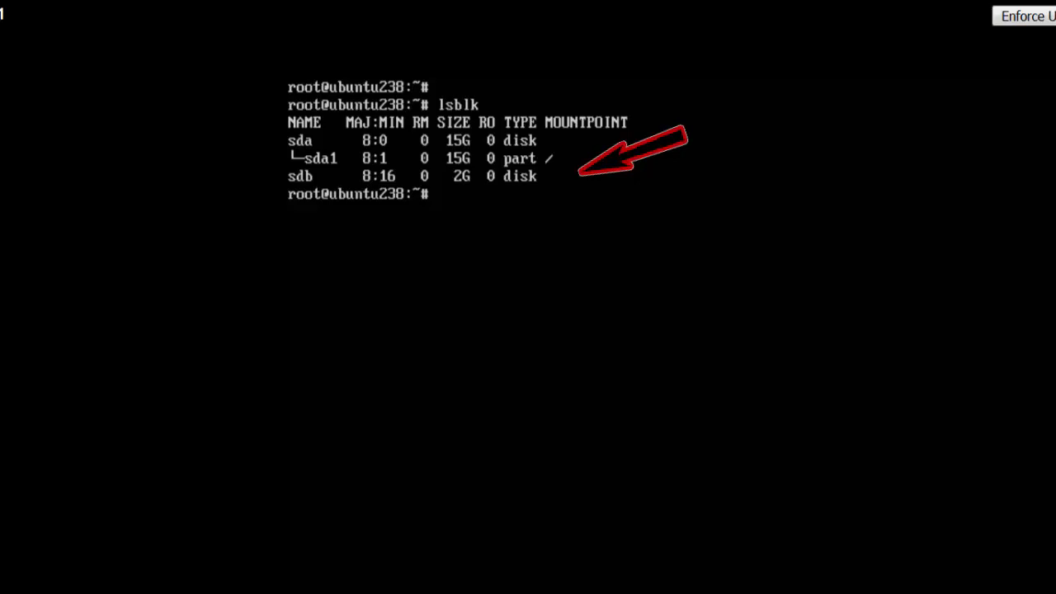
text(./)
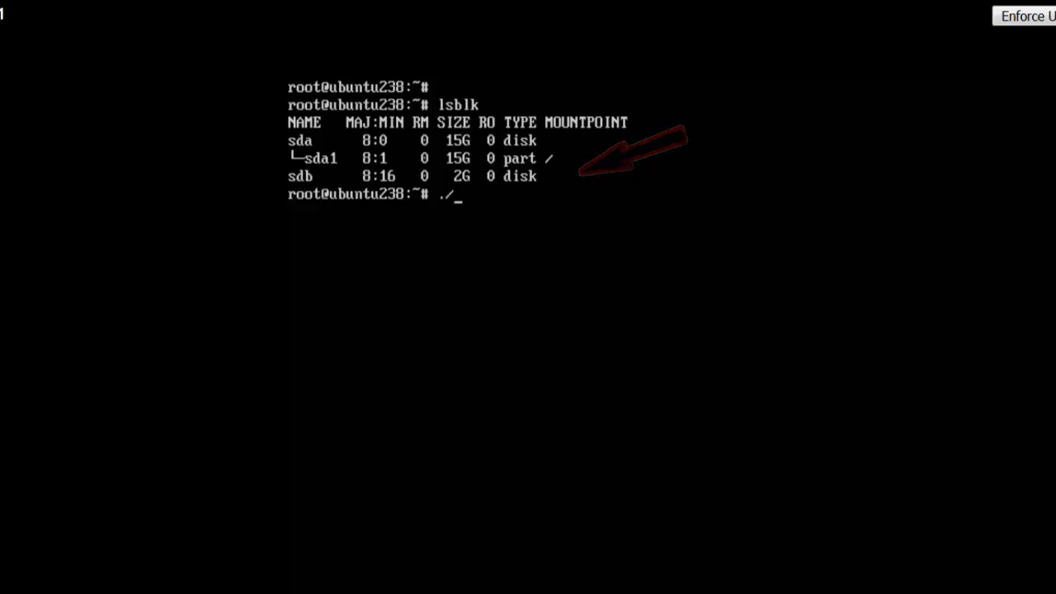
text(run)
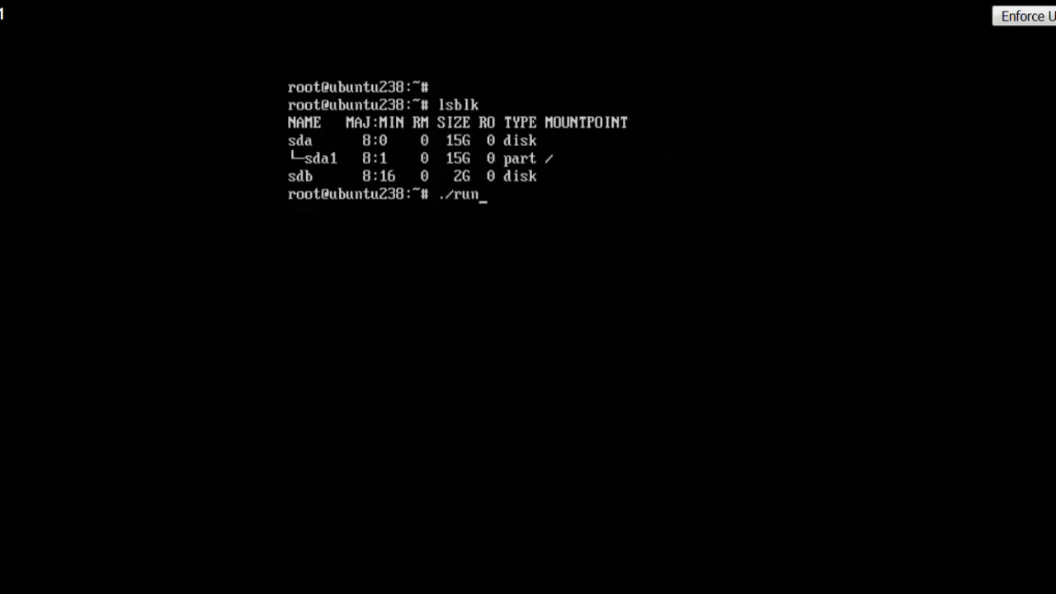
text(_medusa.sh)
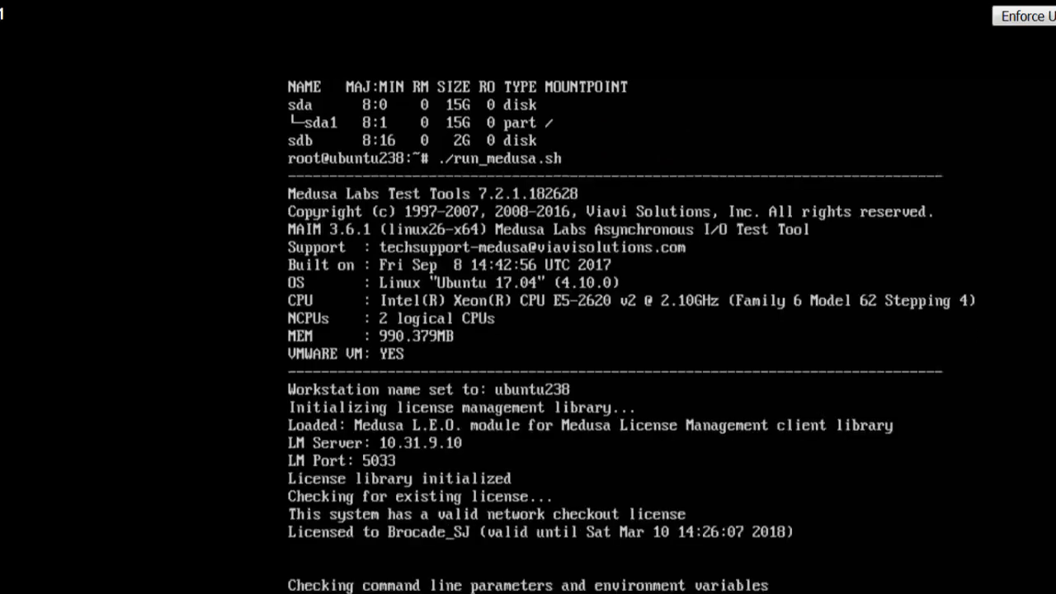
scroll(down, 3)
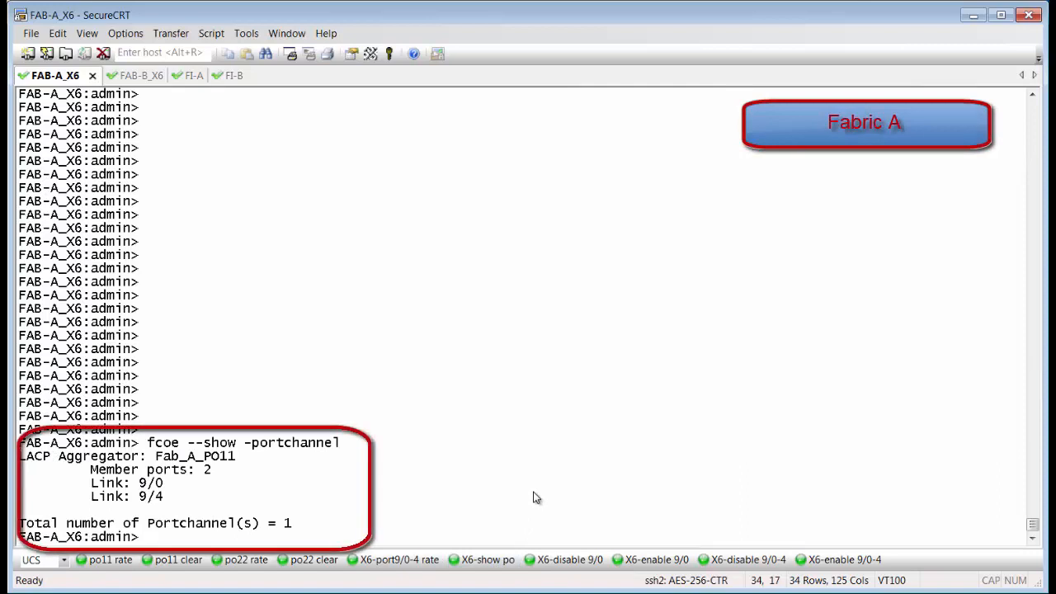
- Show Fab_A_PO11 links 9/0 and 9/4 each carrying about 20 MB each way via portperfshow
click(435, 567)
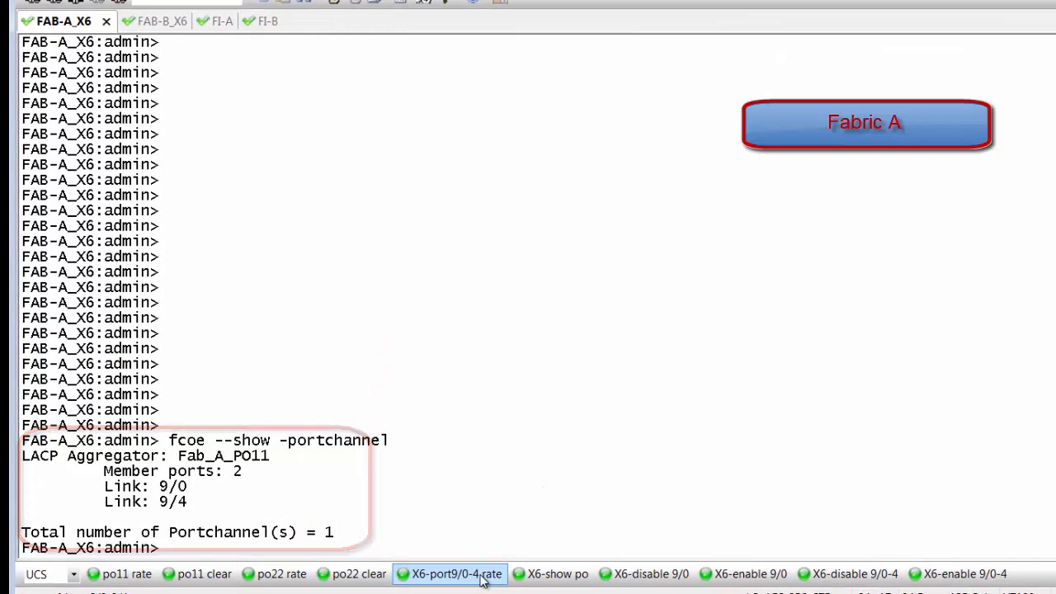
click(455, 574)
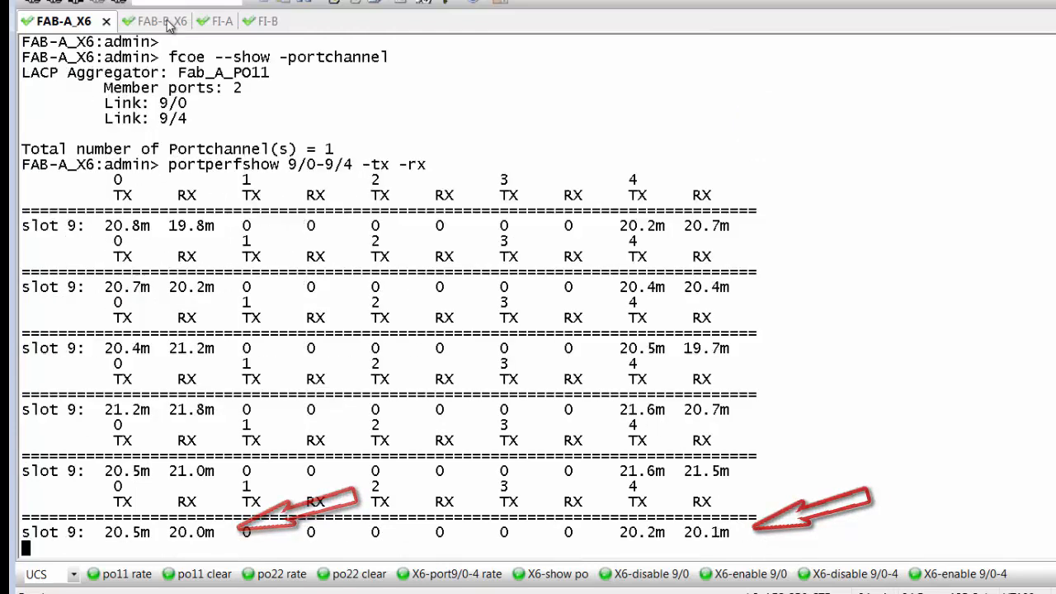
- On the FAB-B_X6 session, show Fab_B_PO22 links 9/0 and 9/4 each carrying about 20–21 MB each way
click(152, 20)
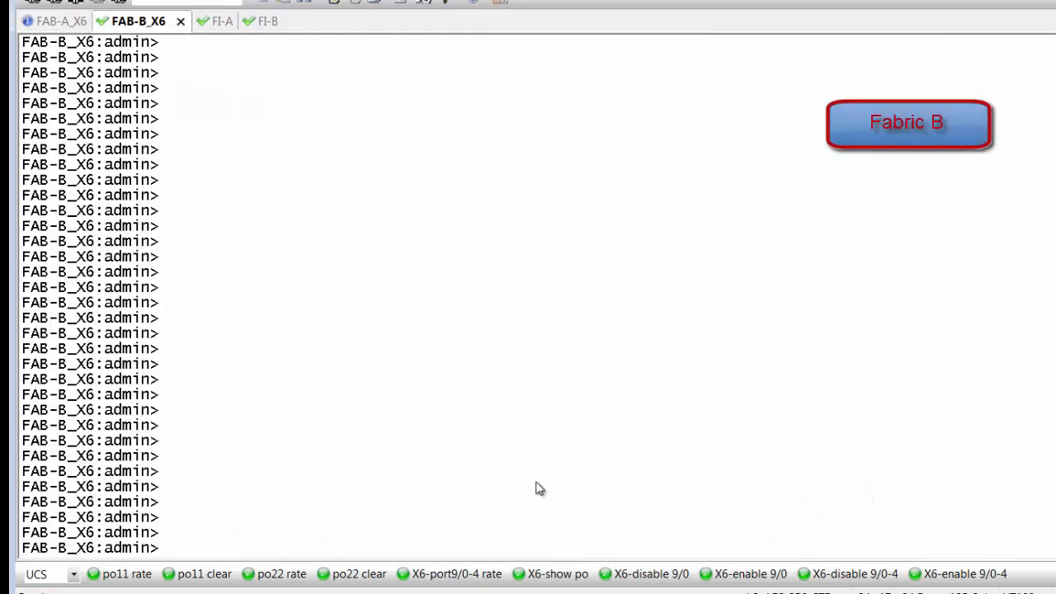
click(558, 574)
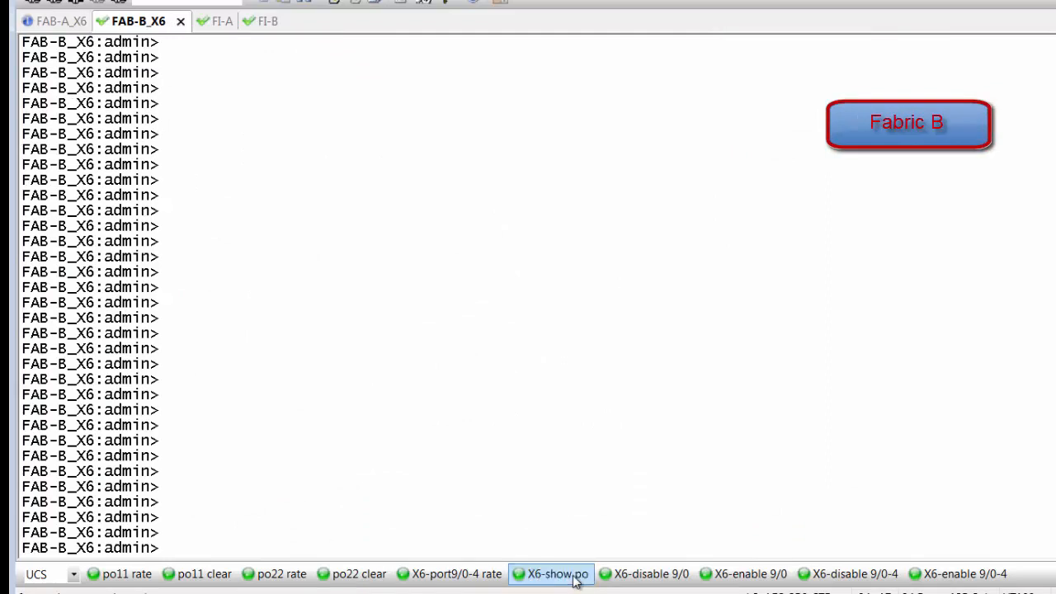
click(558, 574)
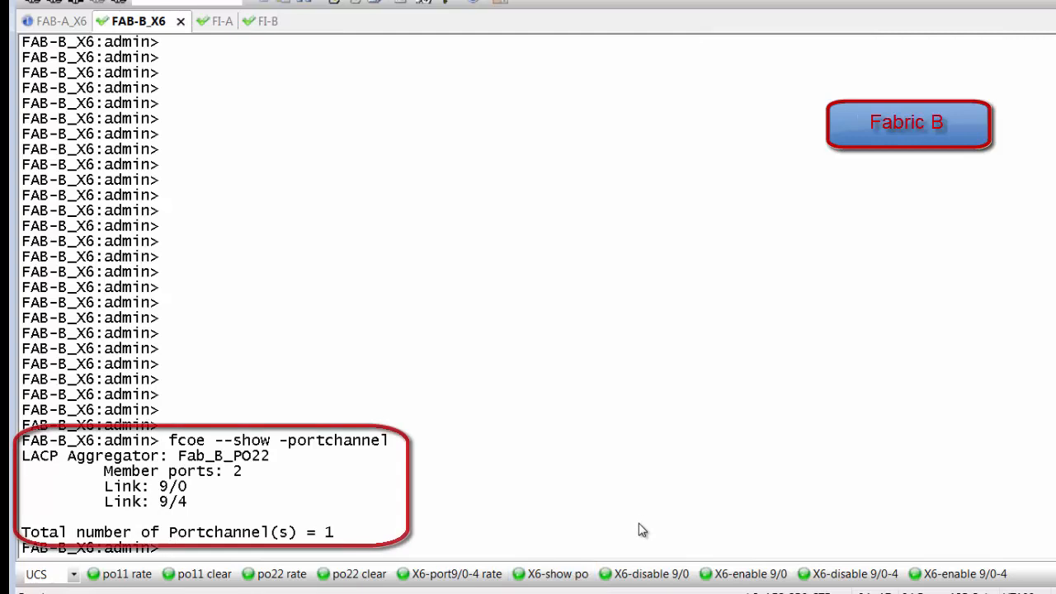
click(449, 574)
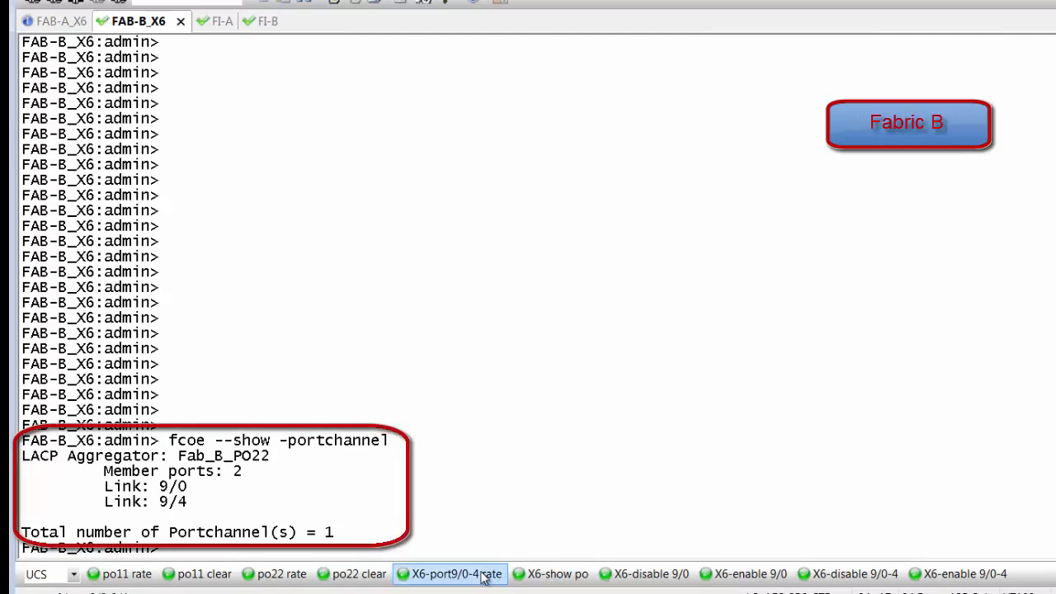
click(455, 574)
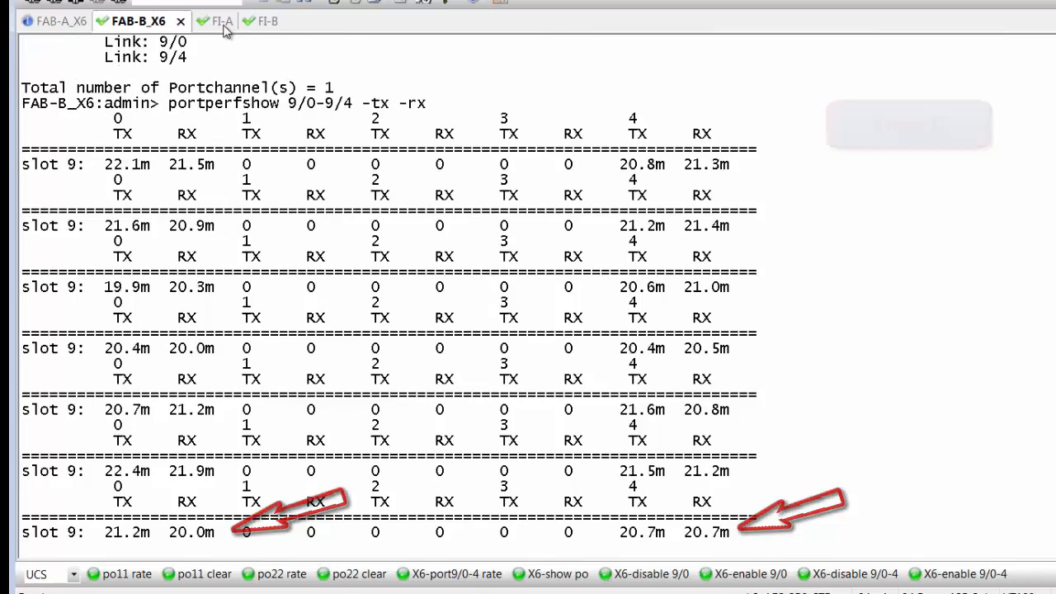
- On FI-A, clear port-channel 11 counters and show rates near 332 Mbps in, 331 Mbps out
click(218, 20)
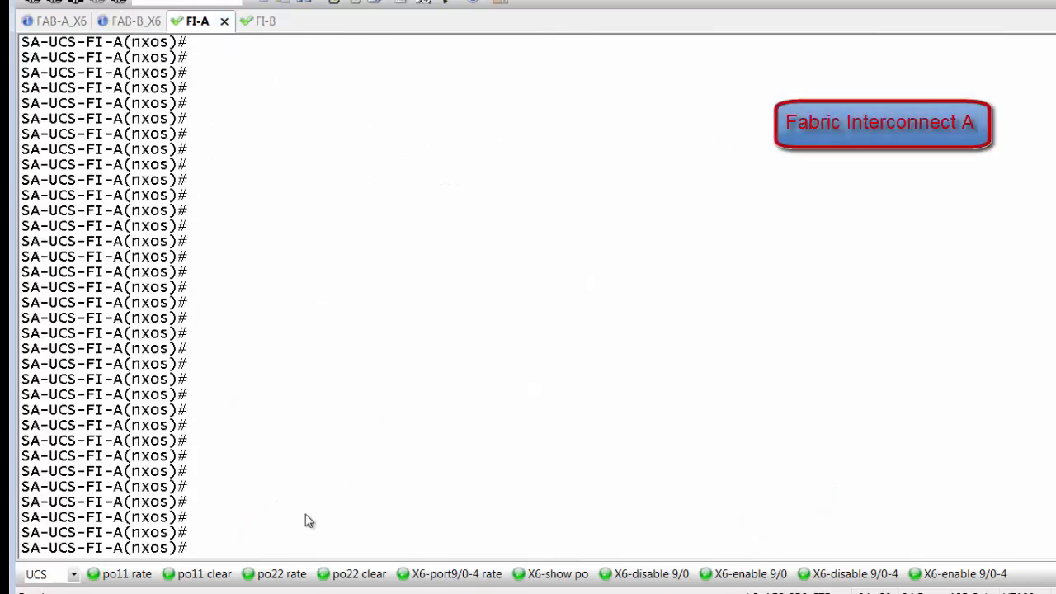
click(205, 575)
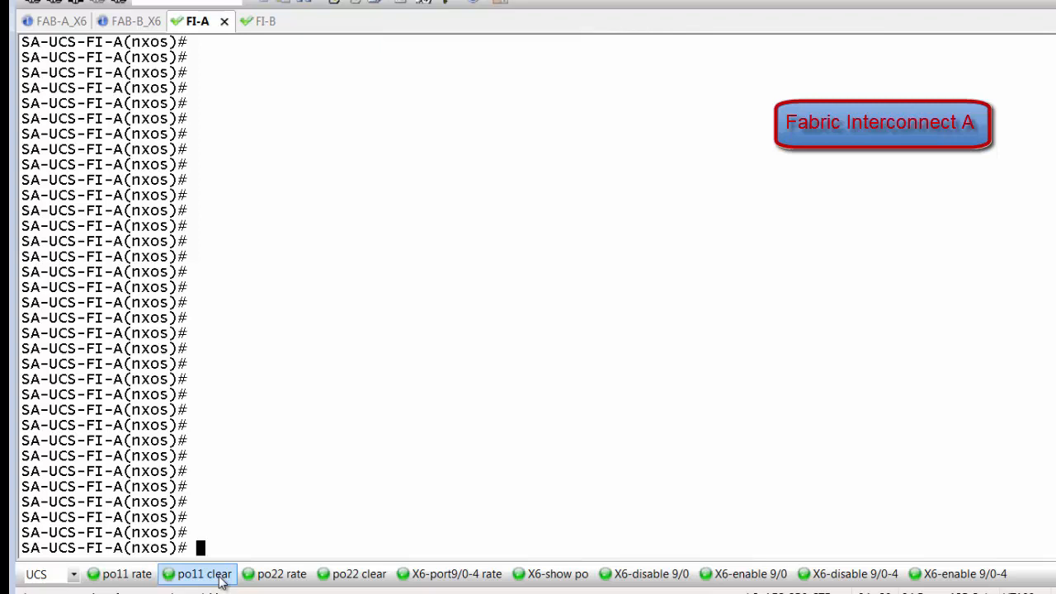
click(204, 575)
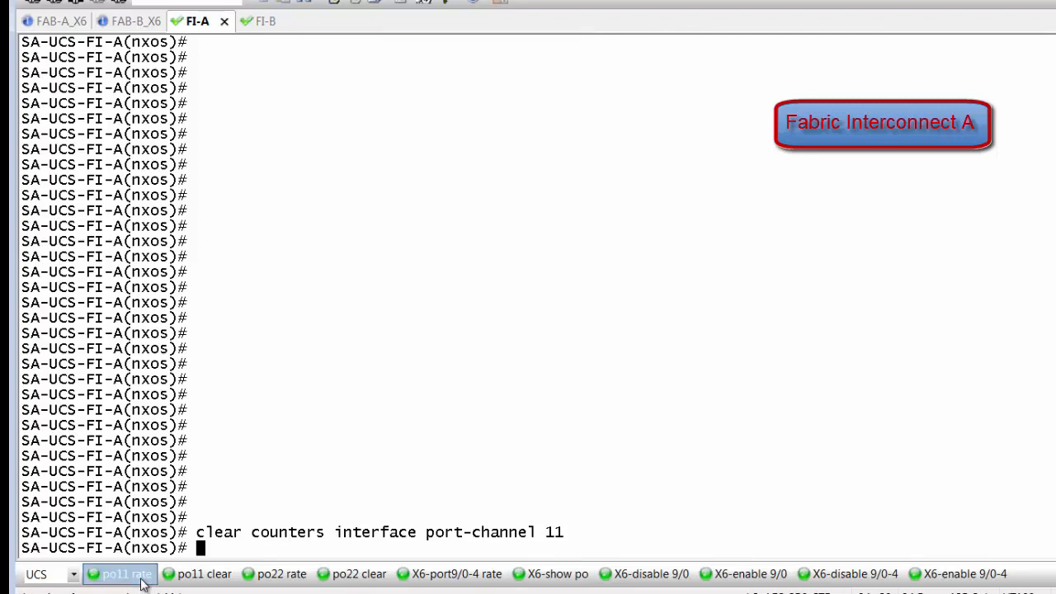
click(118, 574)
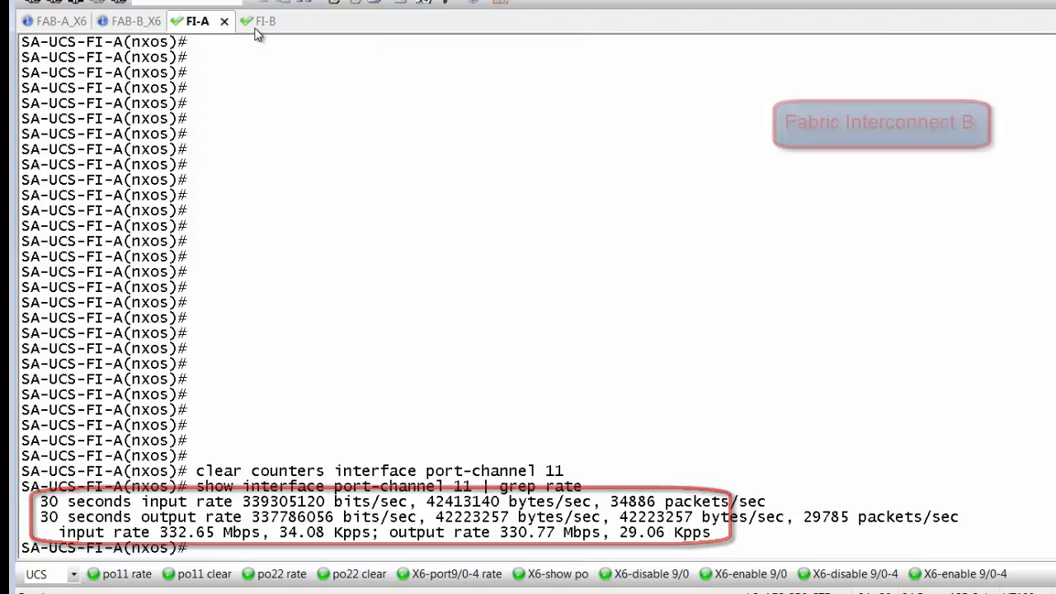
- On FI-B, clear port-channel 22 counters and show rates near 332 Mbps in, 330 Mbps out
click(257, 20)
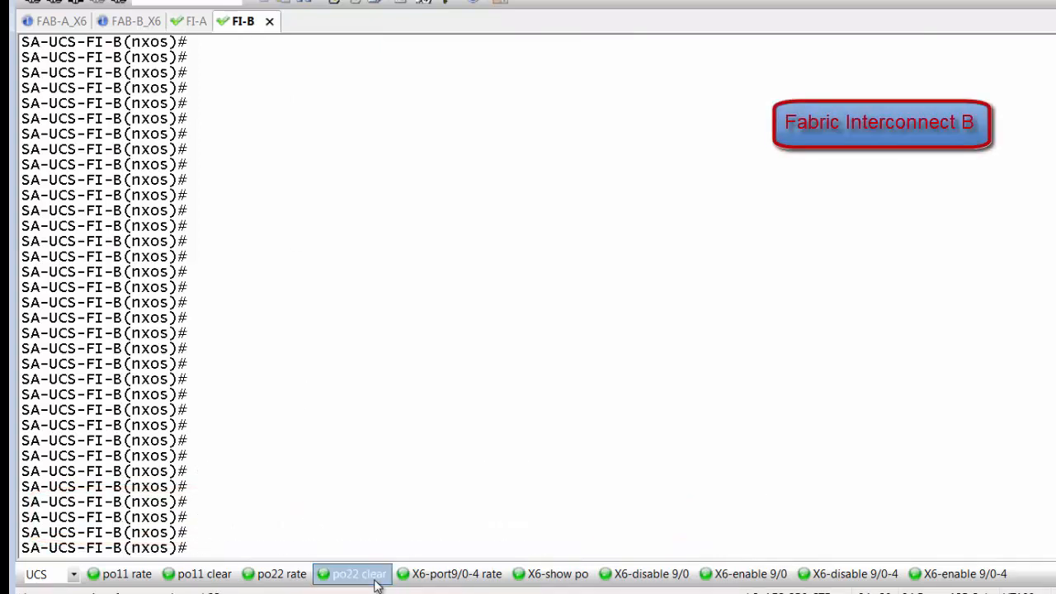
click(358, 574)
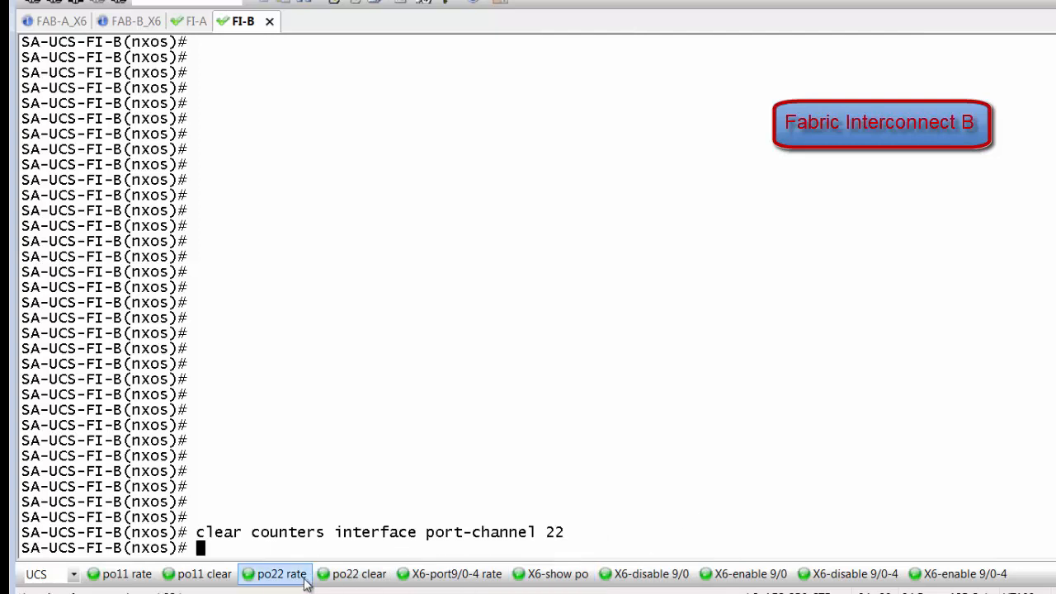
mouse_move(294, 584)
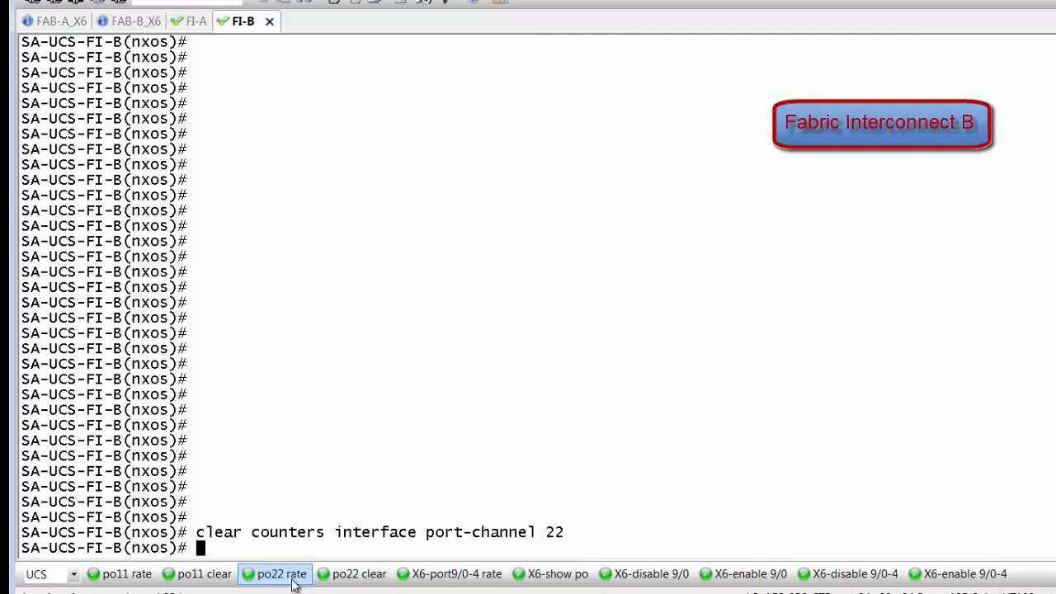
click(281, 574)
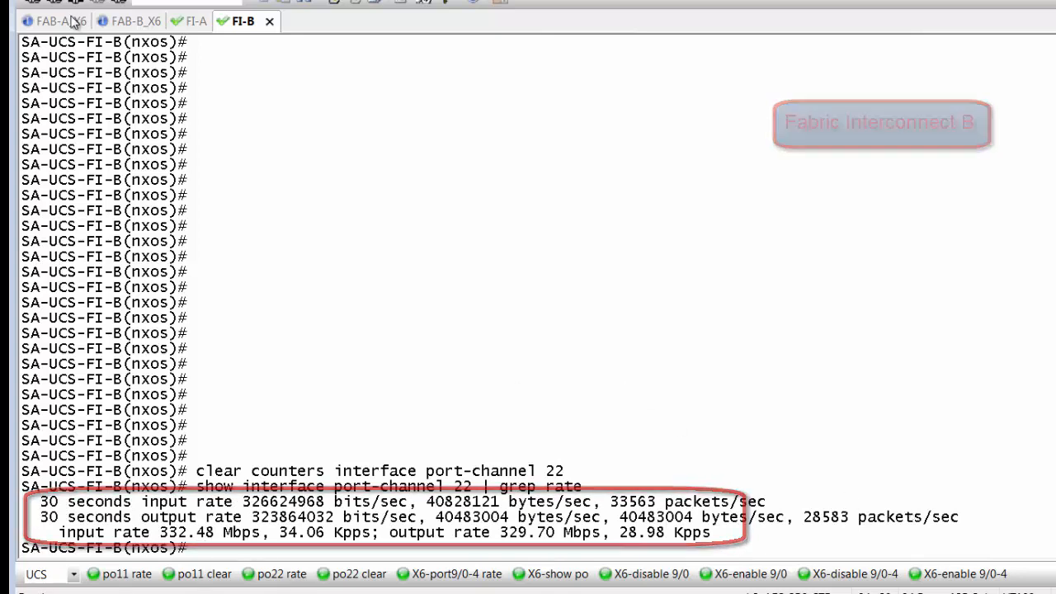
- Disable member port 9/0 on the Fabric A switch and watch the rate on ports 9/0-9/4
click(56, 20)
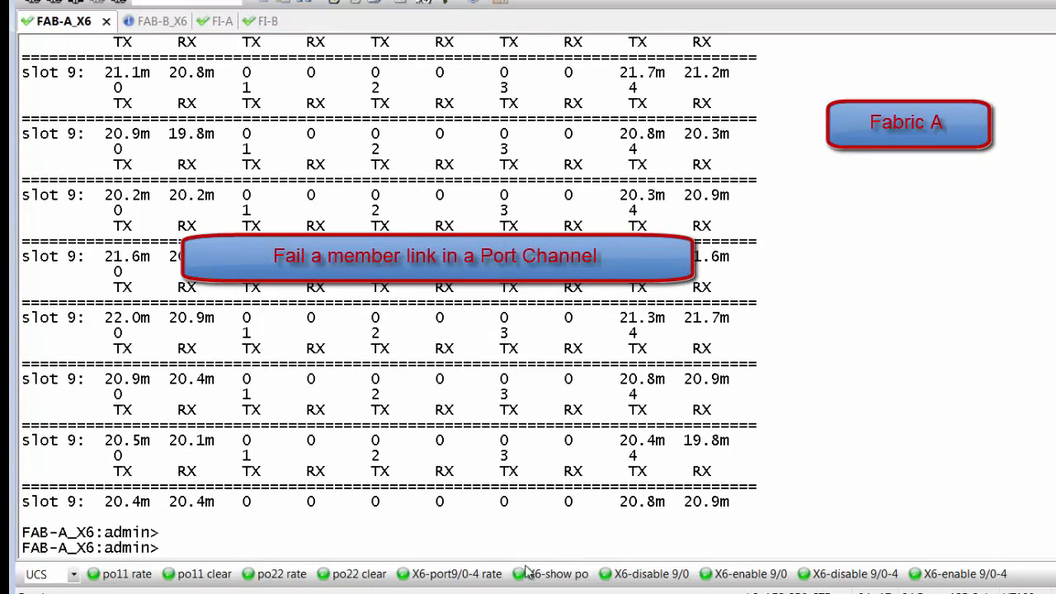
click(650, 574)
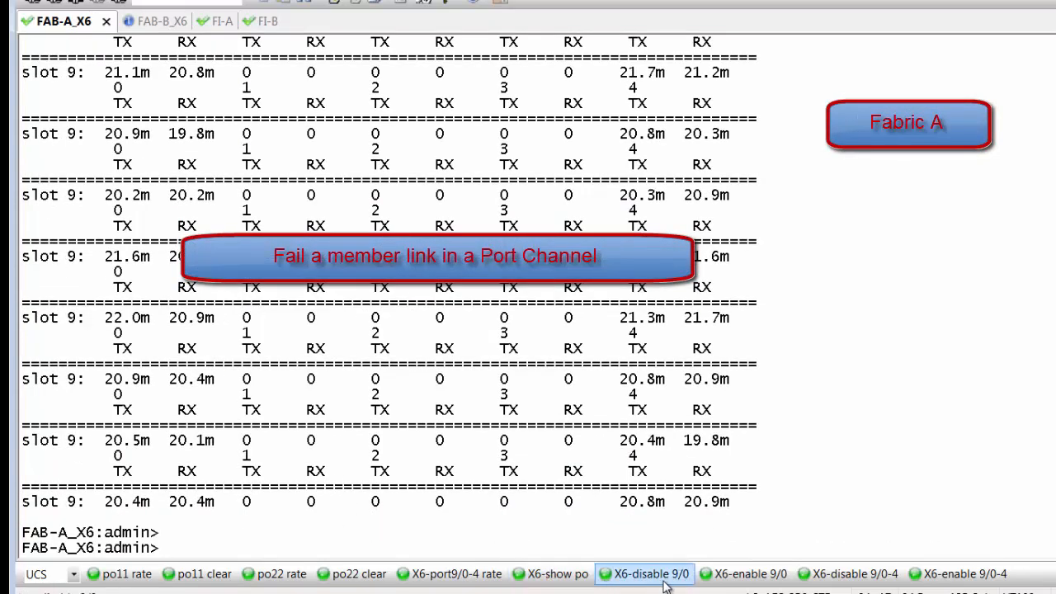
click(650, 574)
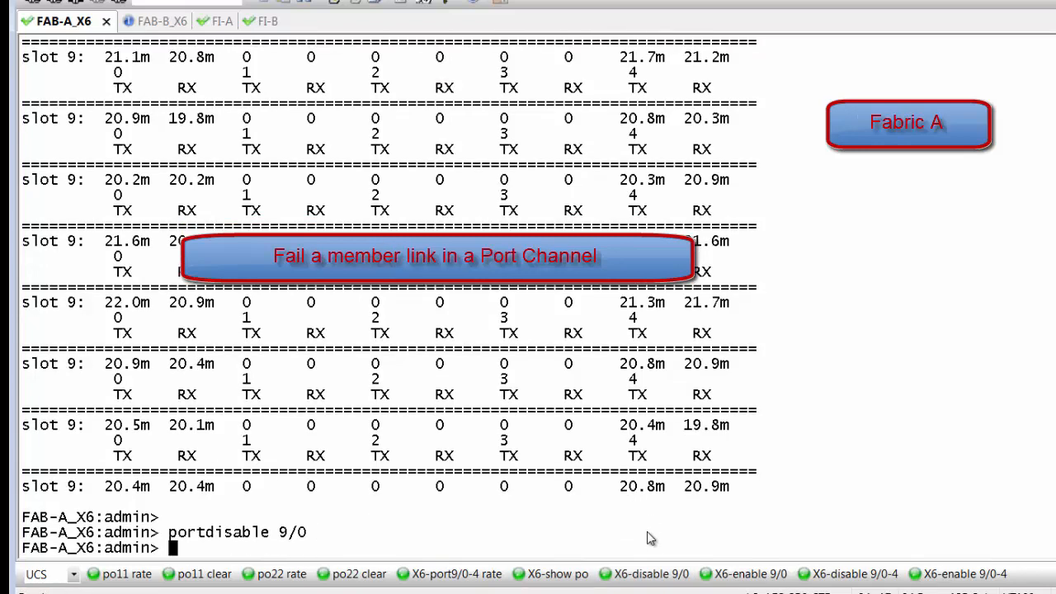
click(456, 574)
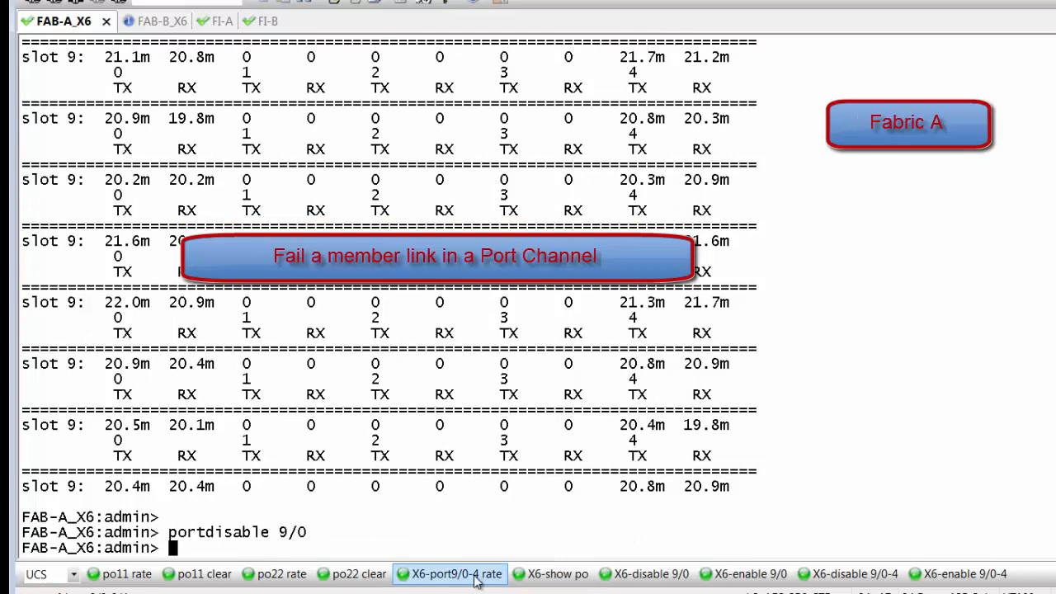
click(456, 574)
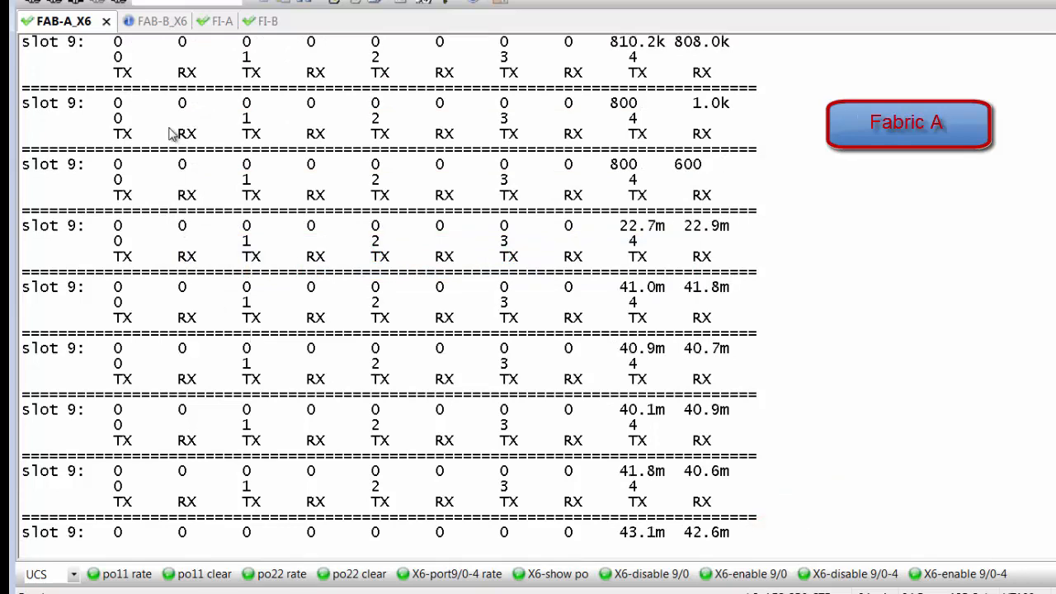
- Check the Fabric B switch session stays balanced, then return to Fabric A
click(138, 20)
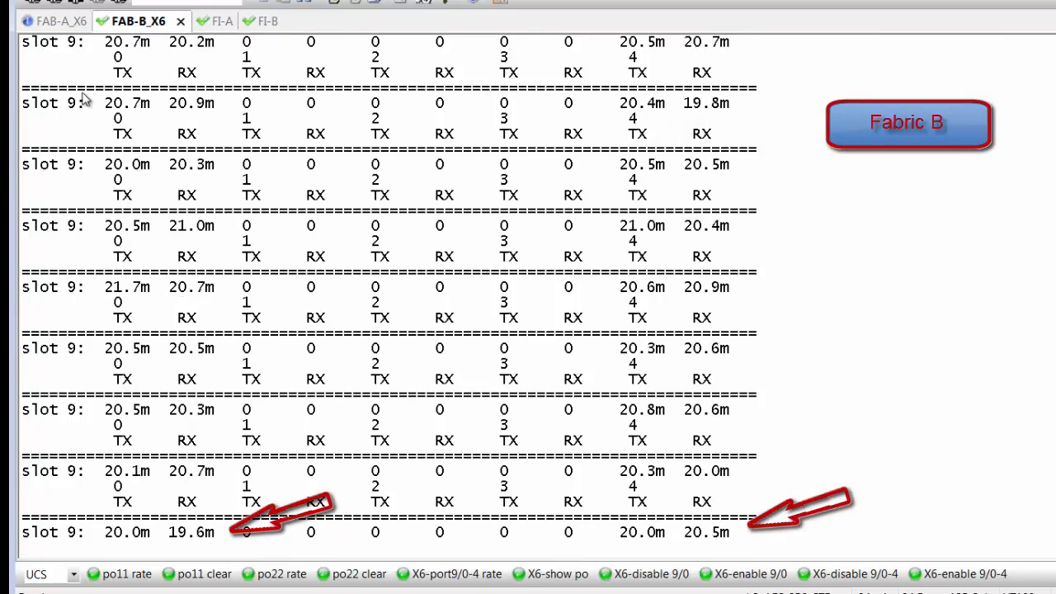
click(63, 20)
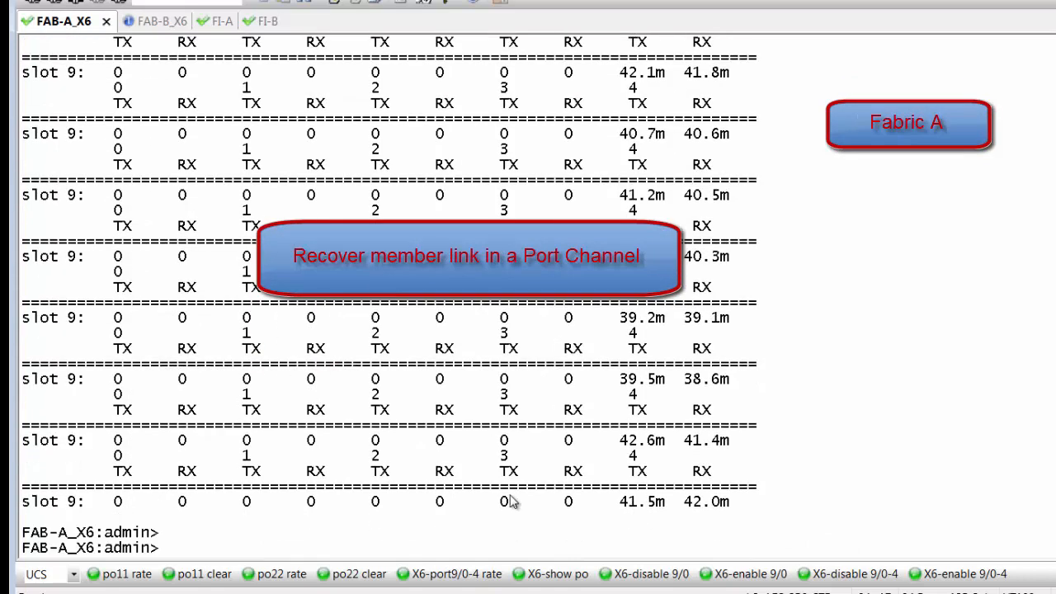
- Re-enable port 9/0 on Fabric A and restart the rate readout for ports 9/0-9/4
click(749, 574)
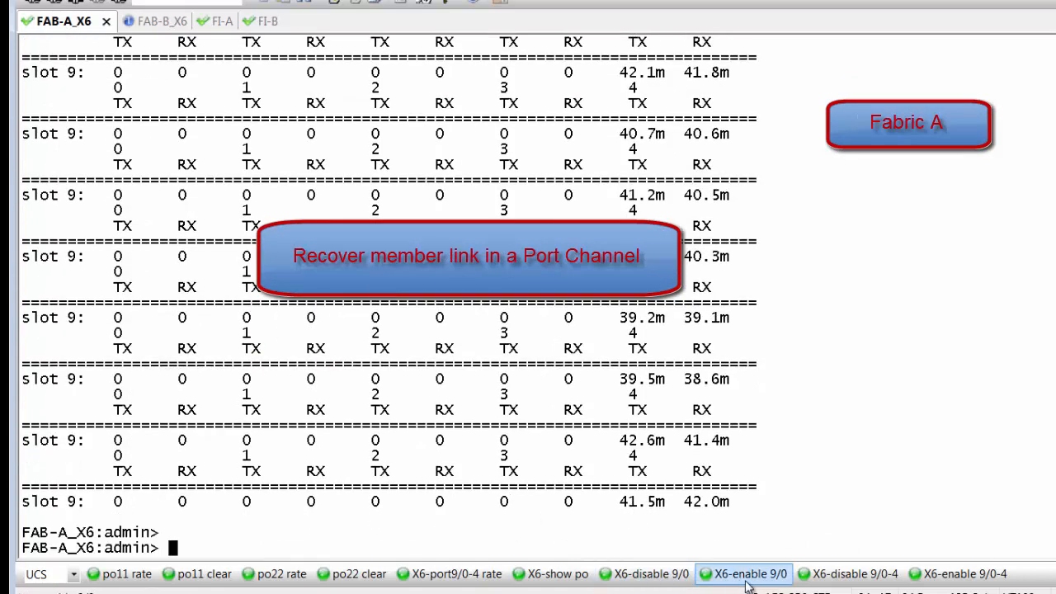
click(749, 574)
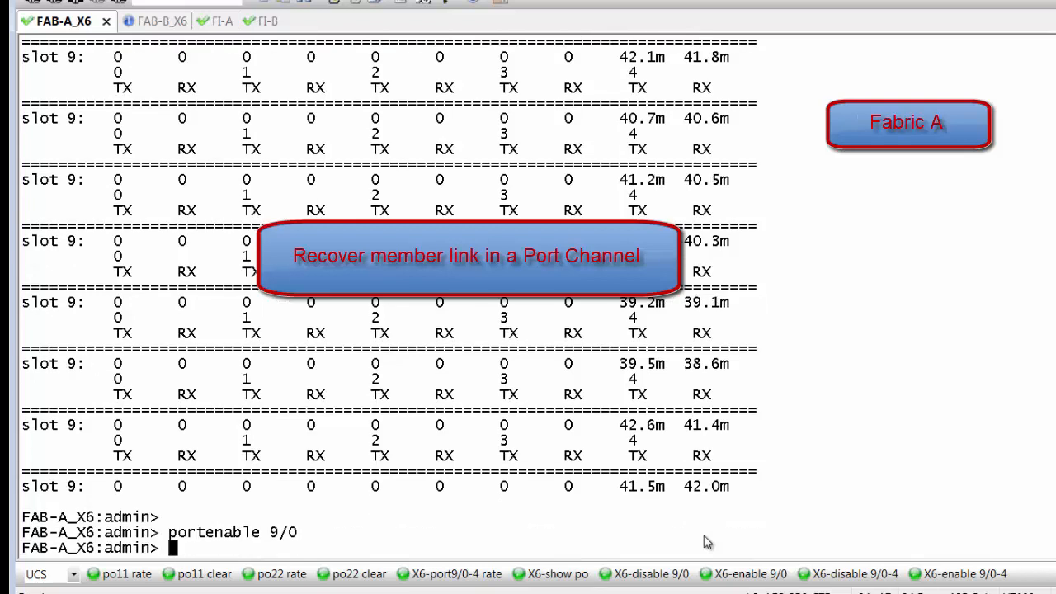
click(448, 574)
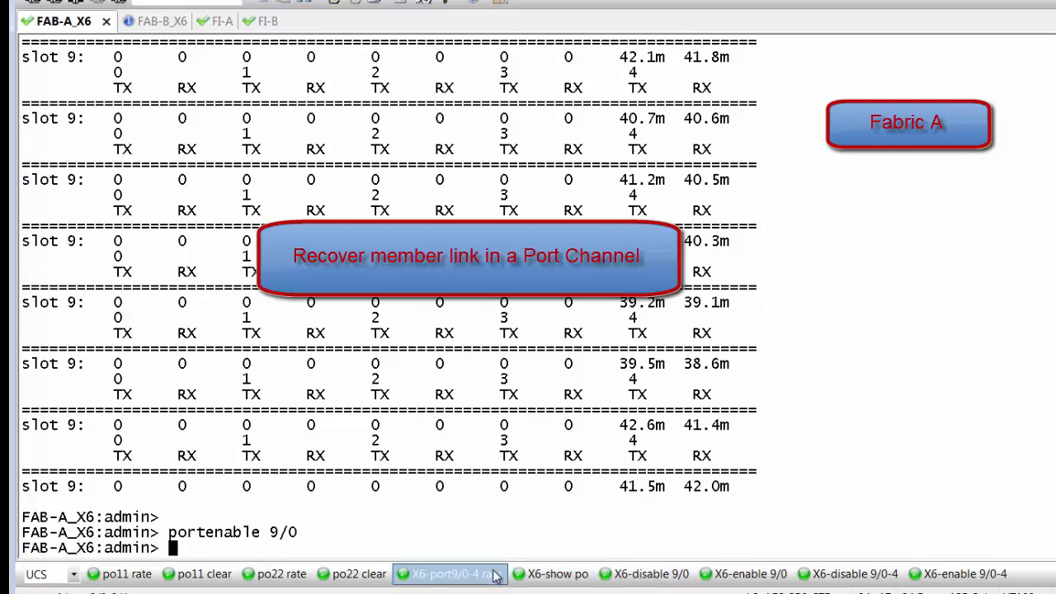
click(449, 574)
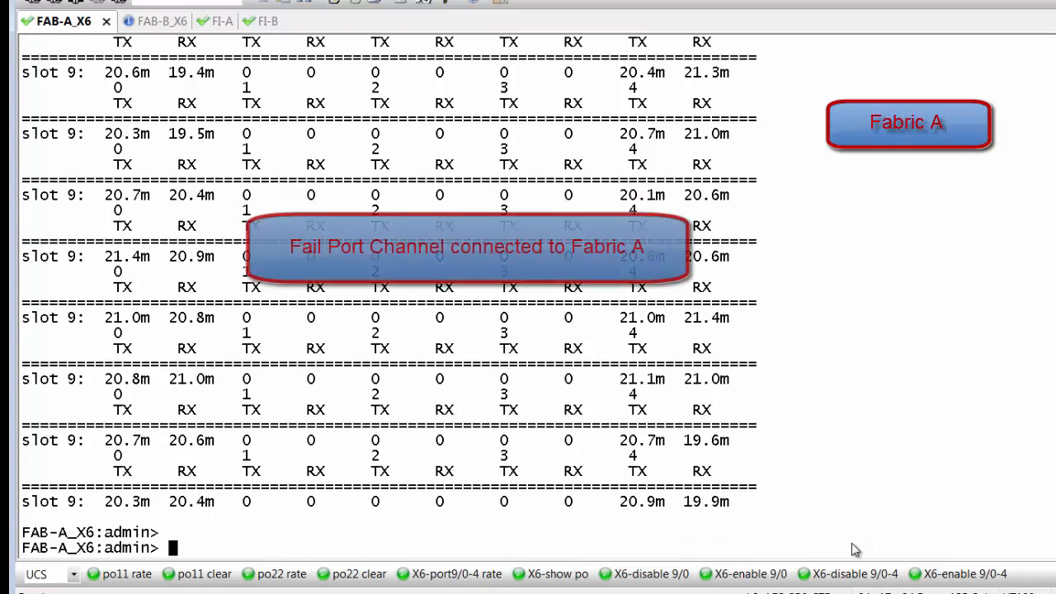
- Disable both member ports 9/0 and 9/4 on Fabric A and view Fabric B's portperfshow
click(848, 574)
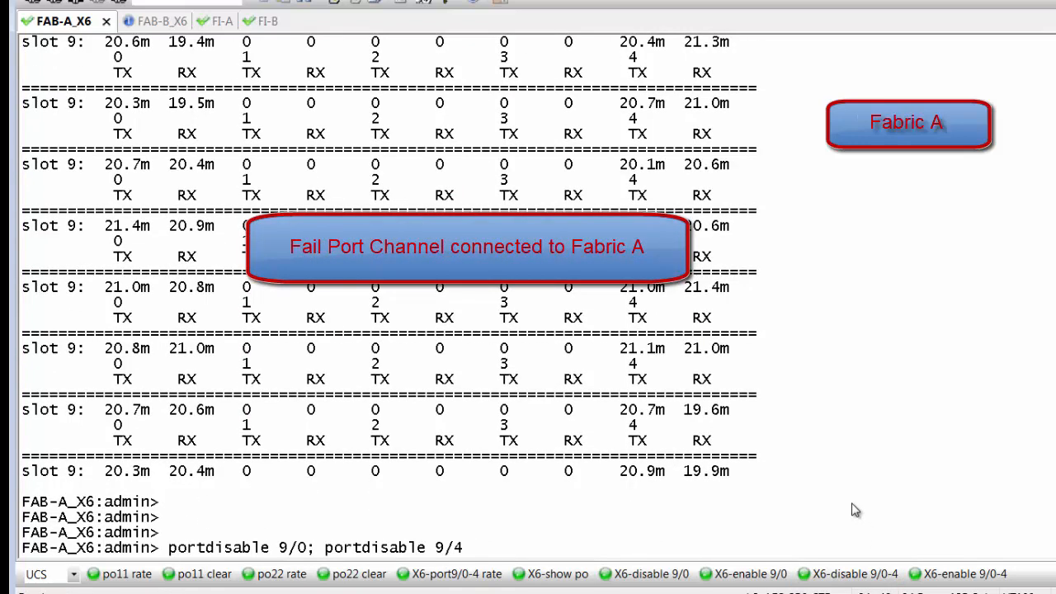
scroll(down, 3)
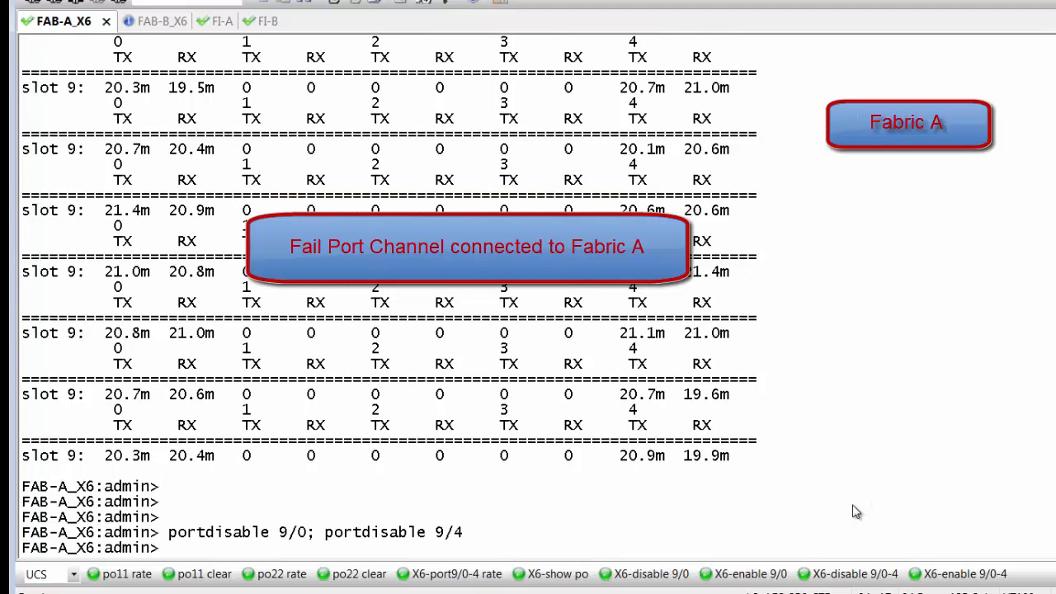
mouse_move(234, 76)
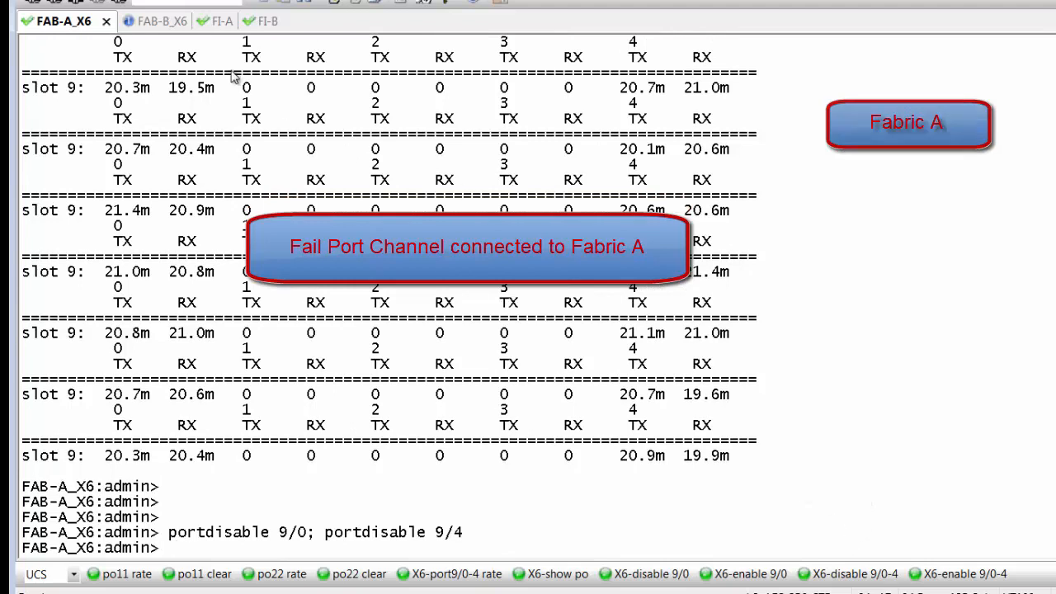
click(138, 20)
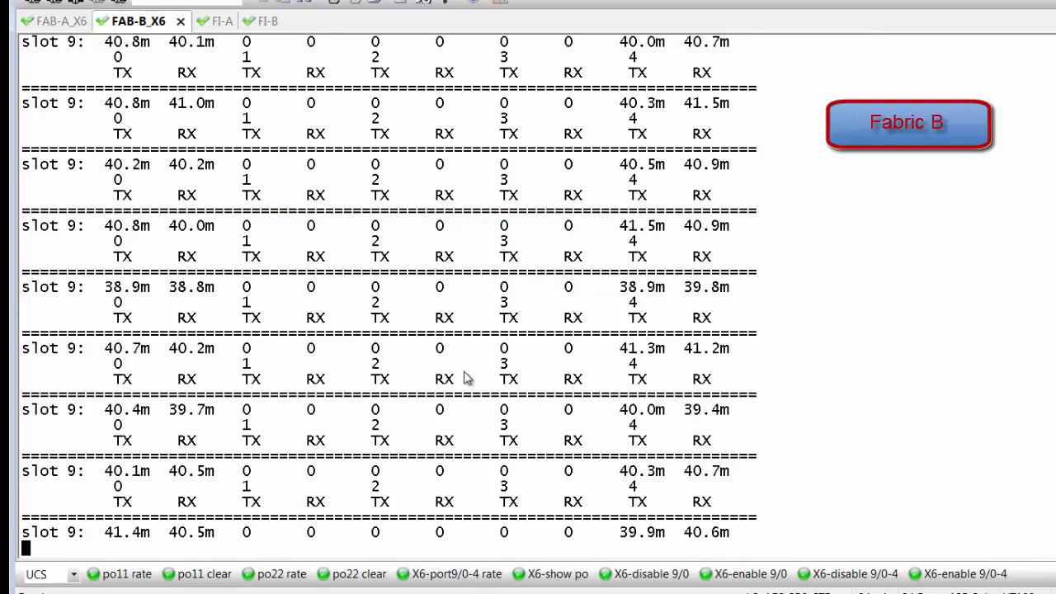
- Re-enable member ports 9/0 and 9/4 on the Fabric A switch
click(59, 20)
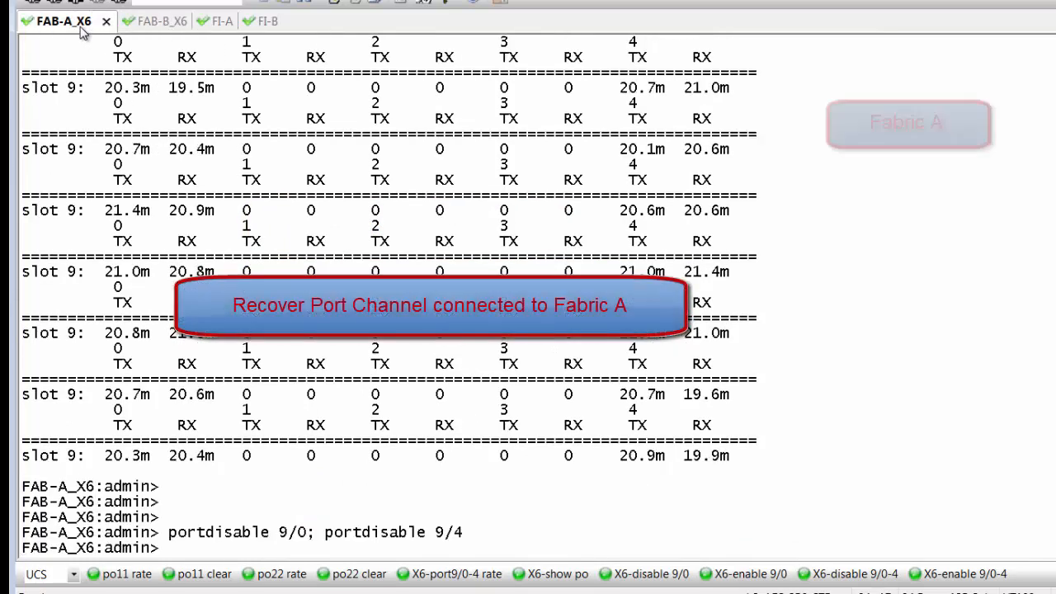
click(855, 574)
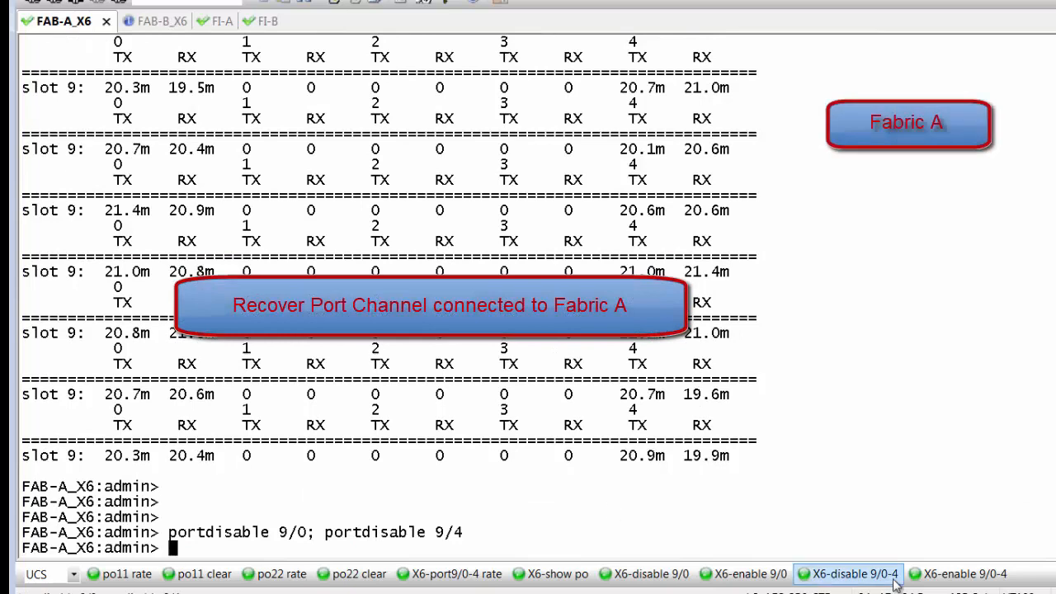
click(965, 574)
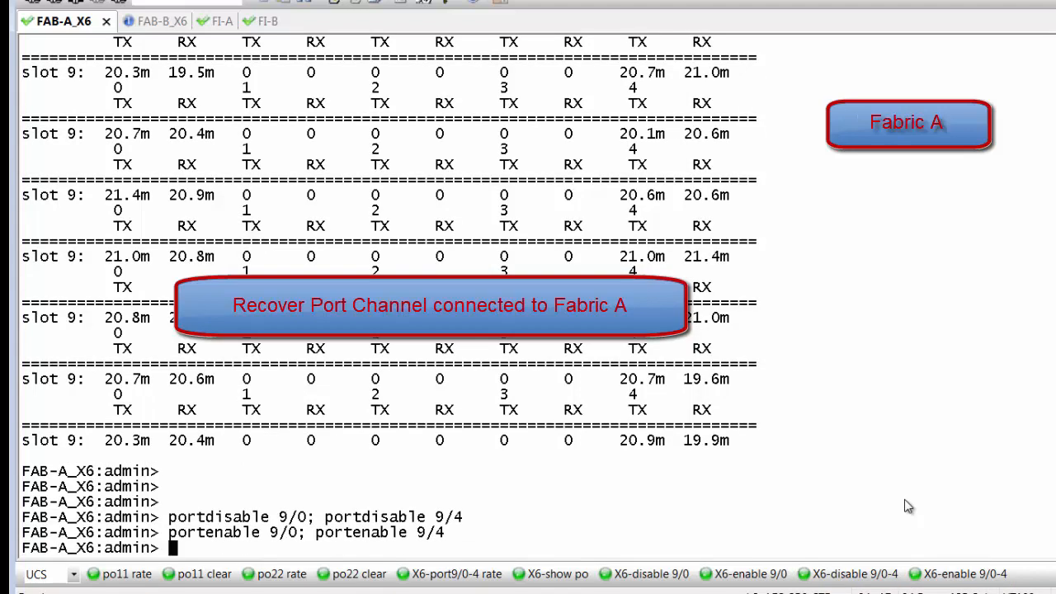
mouse_move(624, 564)
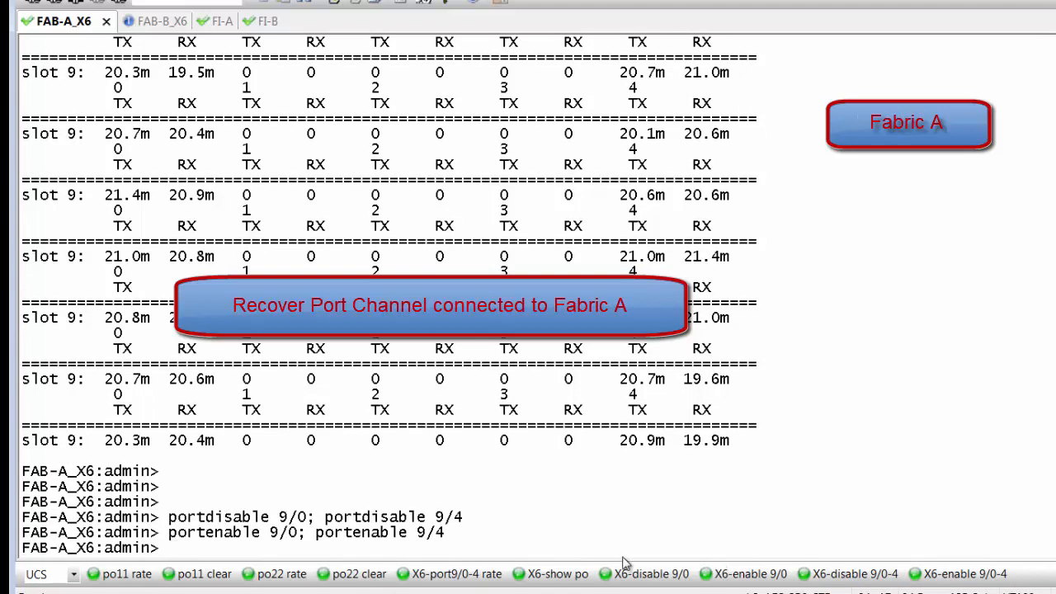
- Restart the 9/0-9/4 rate readout on Fabric A and compare the split on Fabric B
click(449, 574)
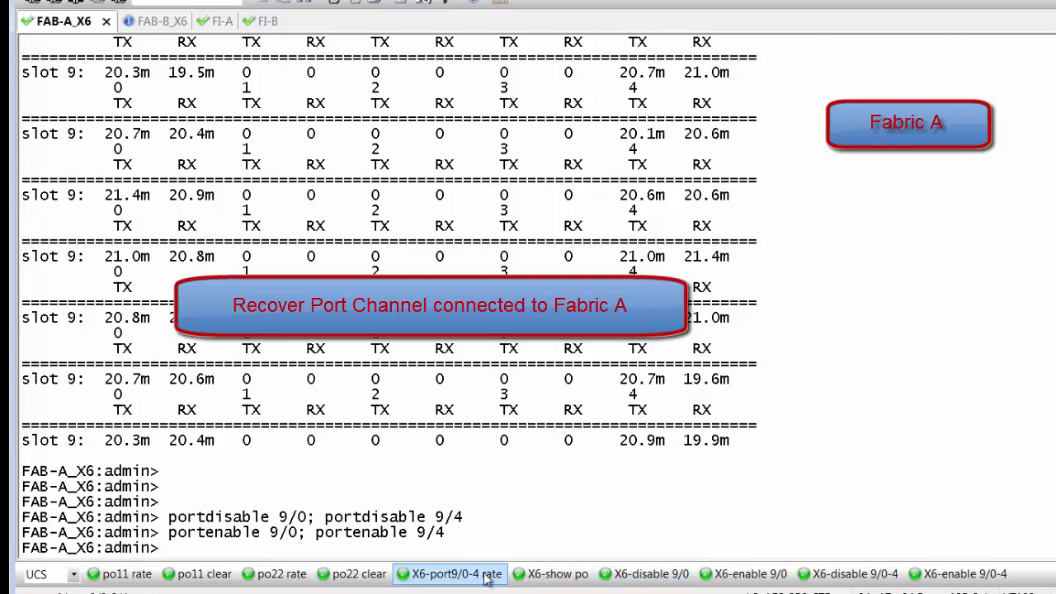
click(449, 574)
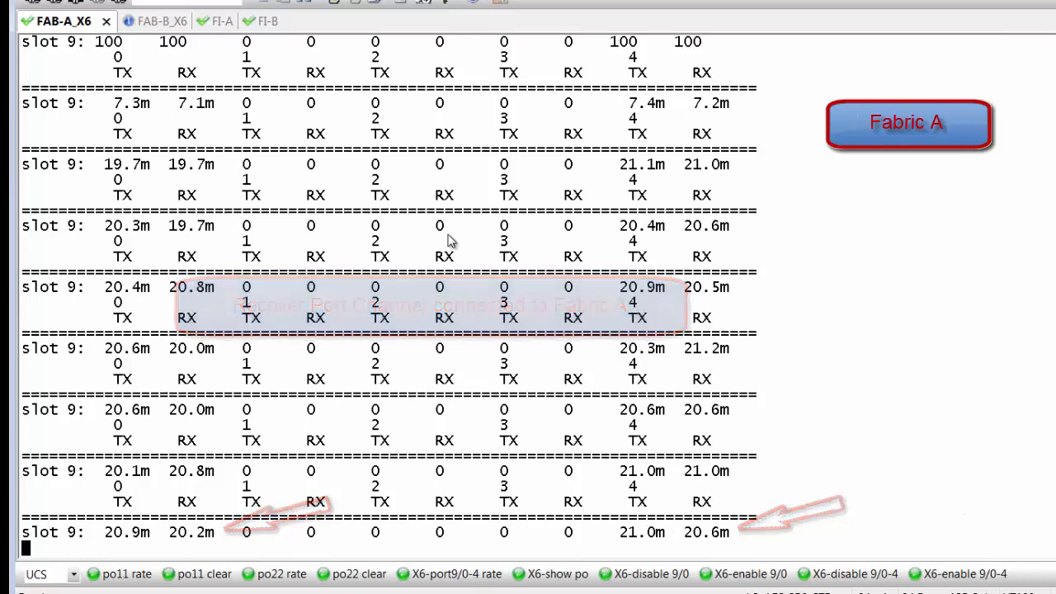
click(136, 20)
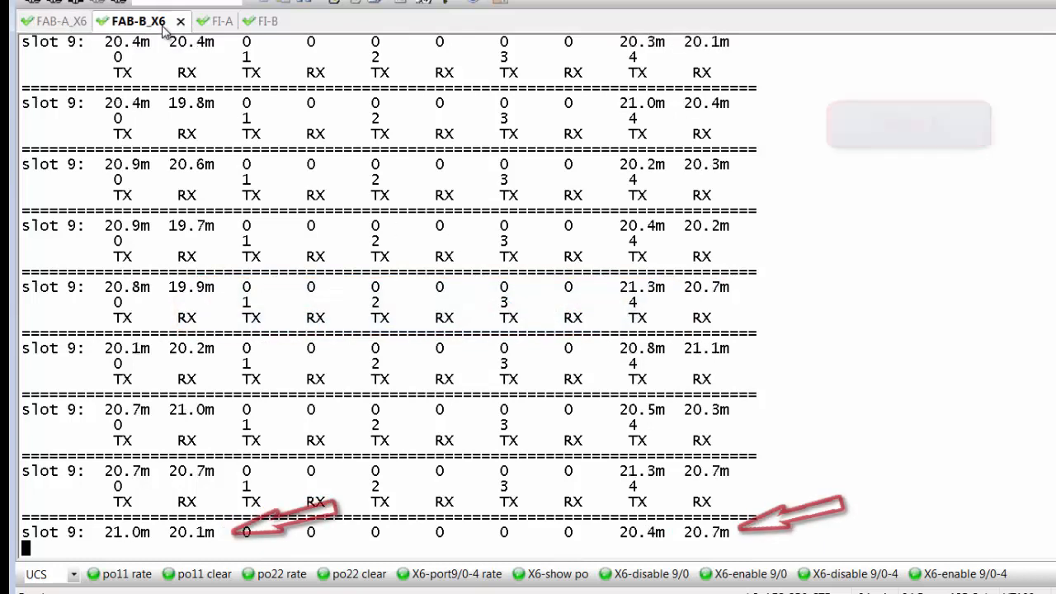